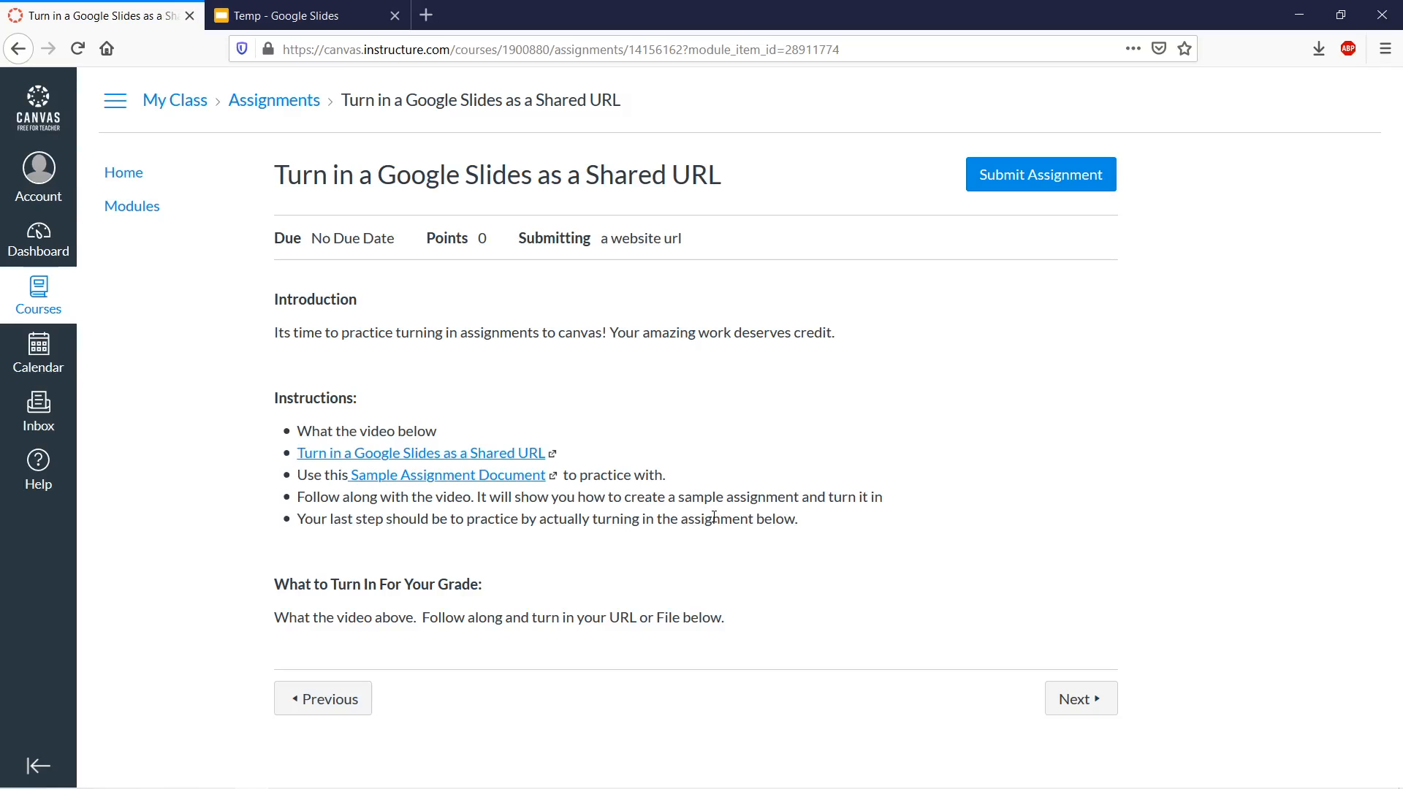
{"action": "mouse_move", "coordinate": [575, 410]}
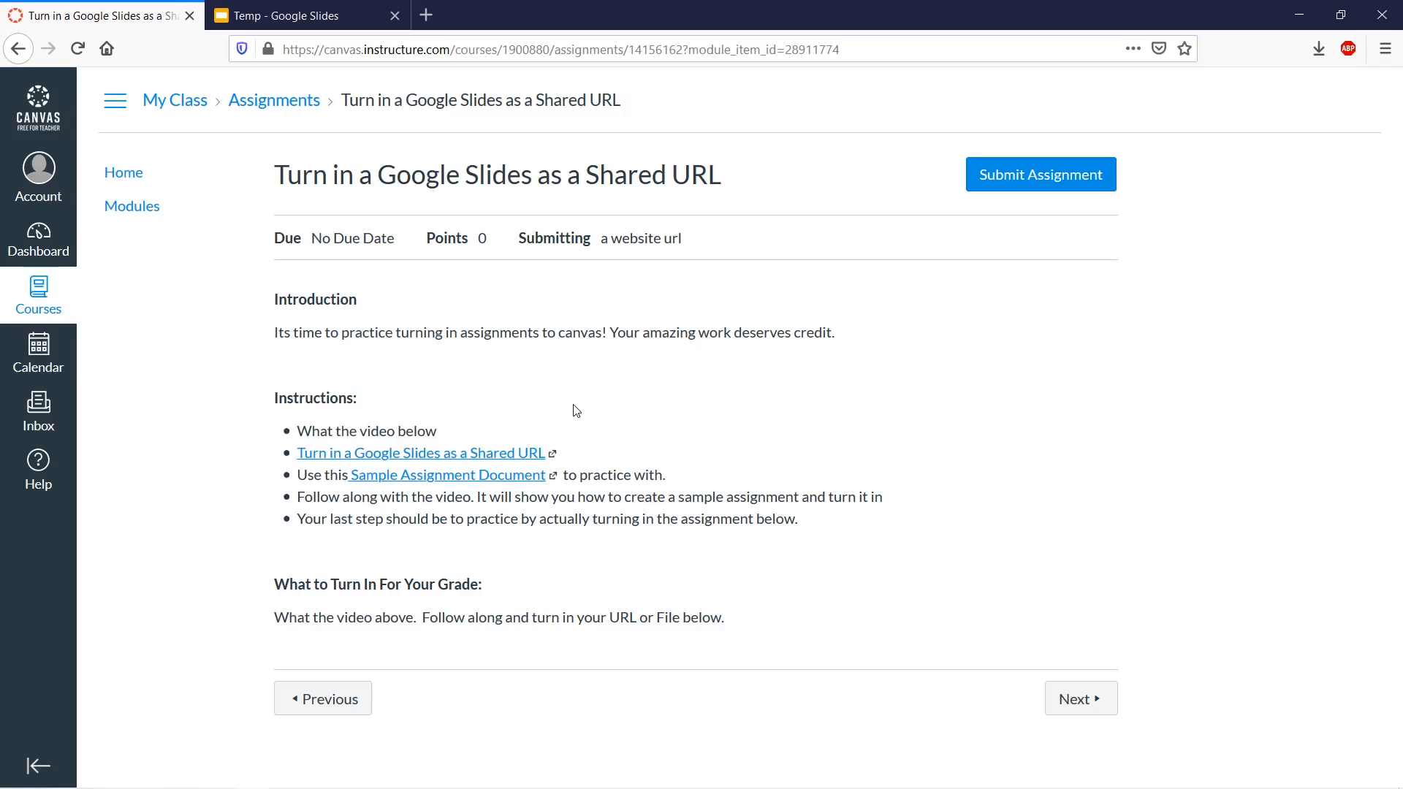
{"action": "mouse_move", "coordinate": [527, 449]}
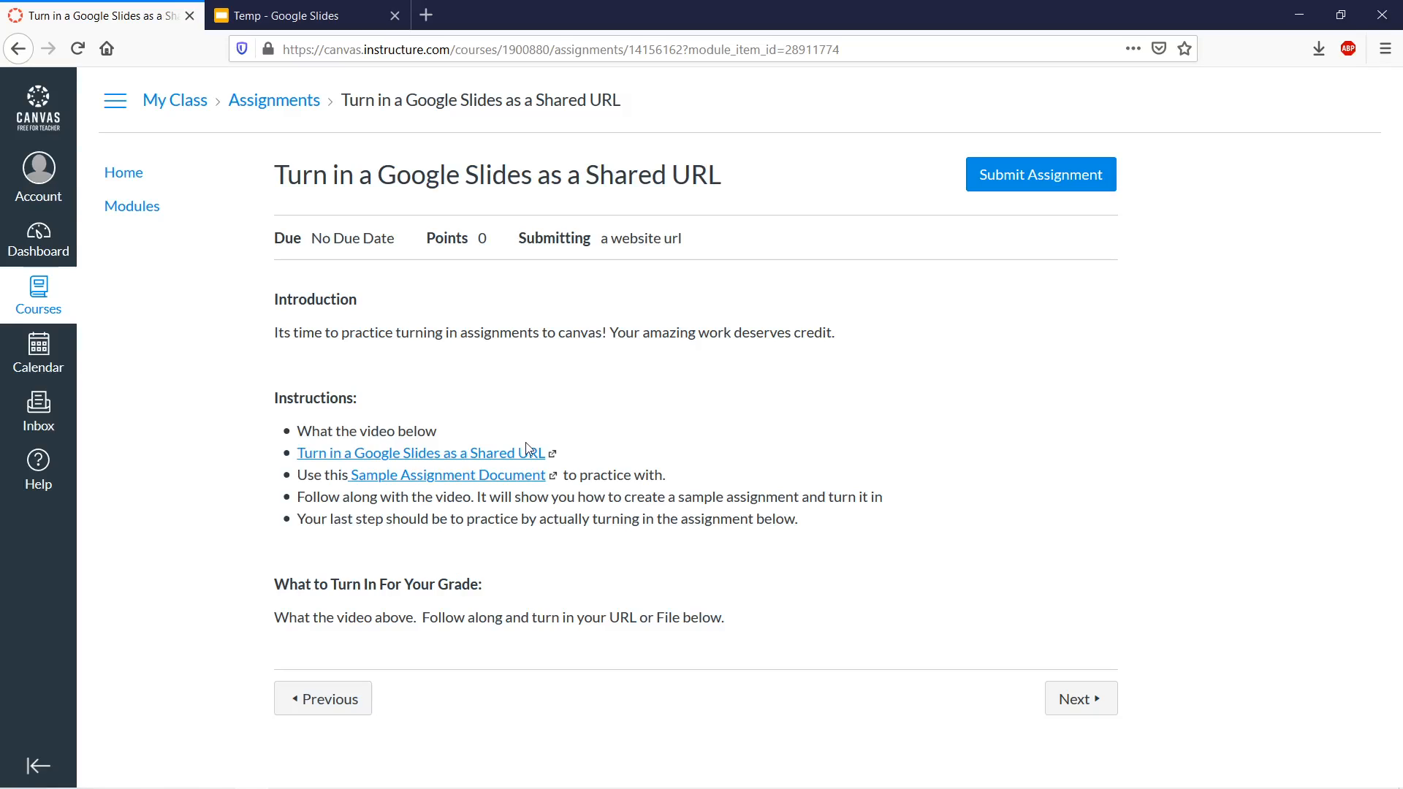
- Open the Sample Assignment Document link from the Canvas assignment page
{"action": "left_click", "coordinate": [447, 475]}
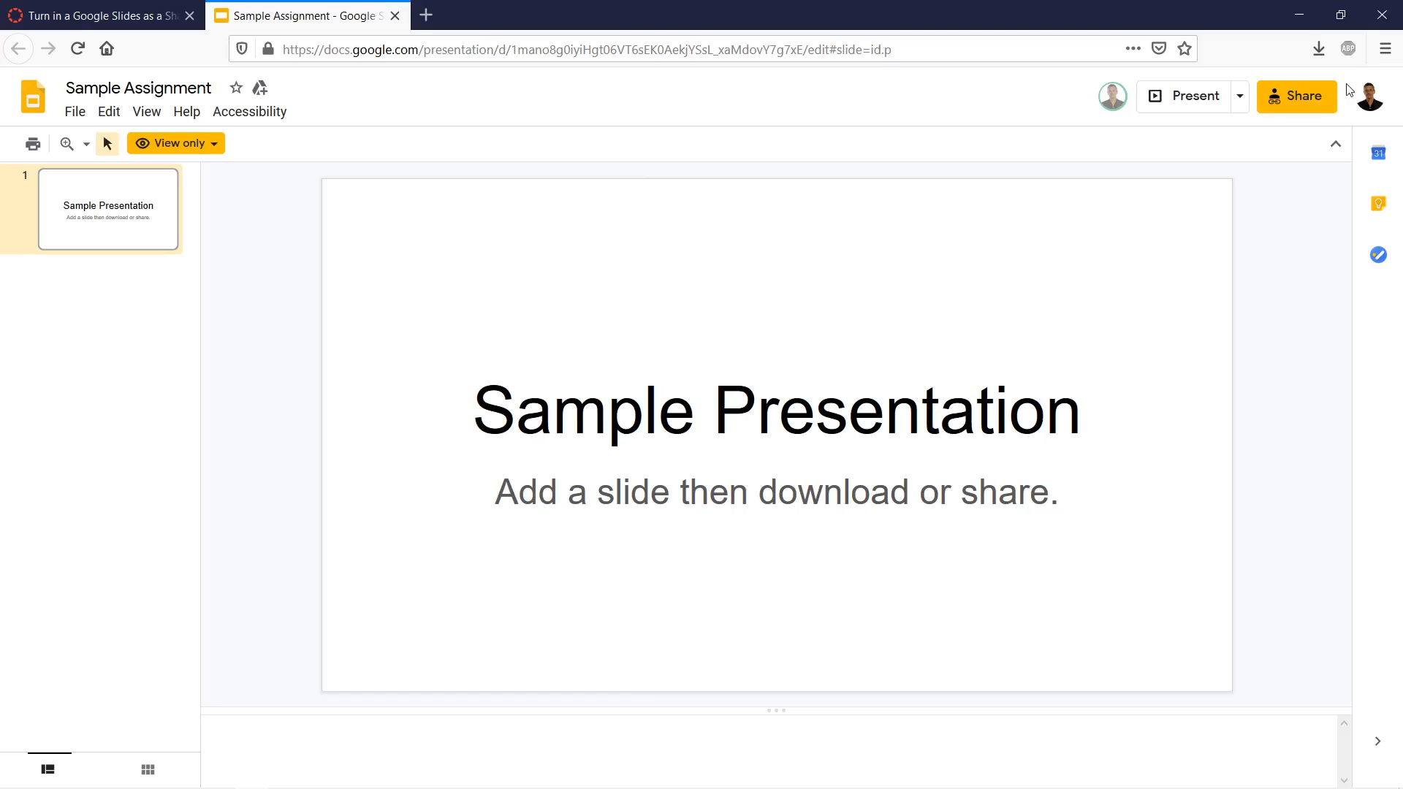
- Make an editable copy of the presentation named TempPresentation
{"action": "left_click", "coordinate": [1367, 96]}
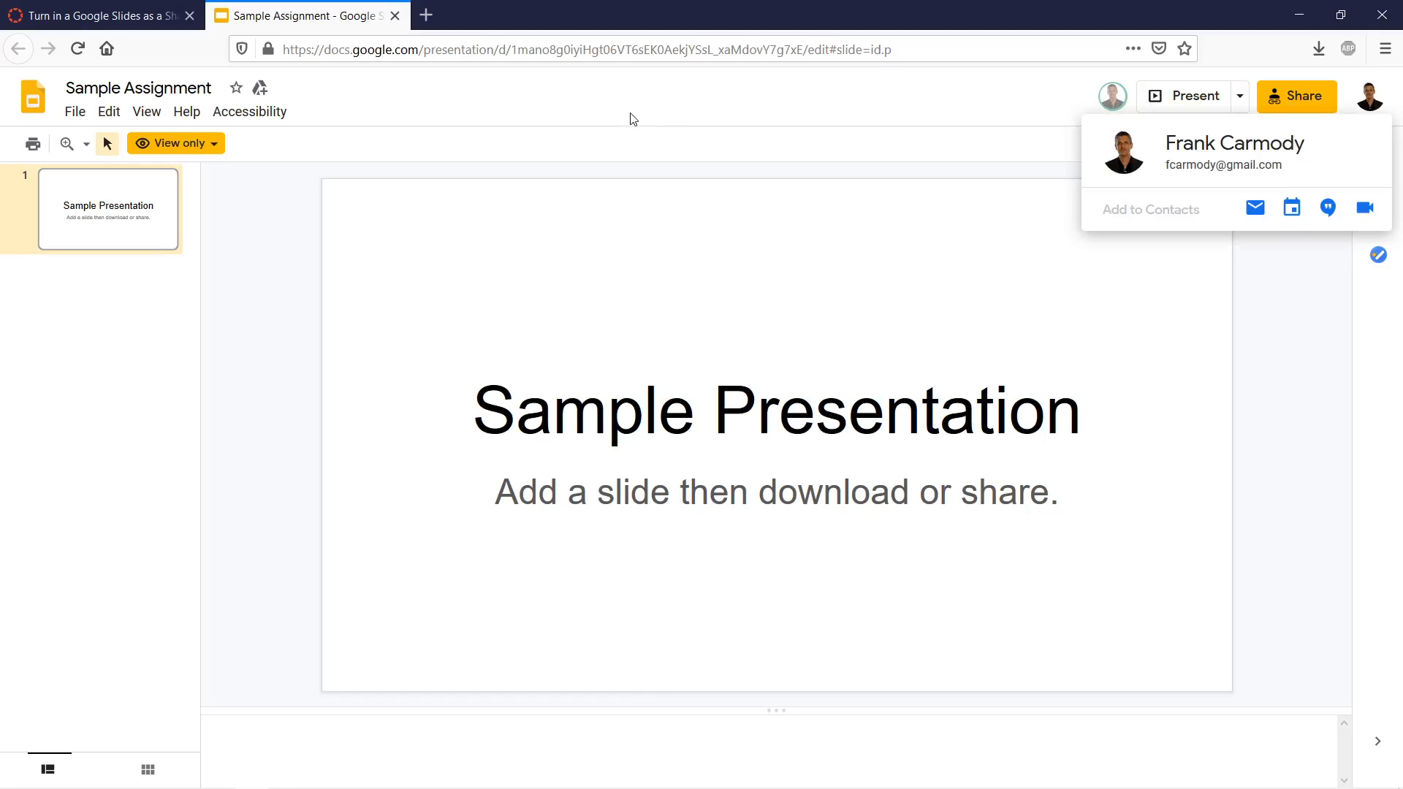
{"action": "left_click", "coordinate": [75, 112]}
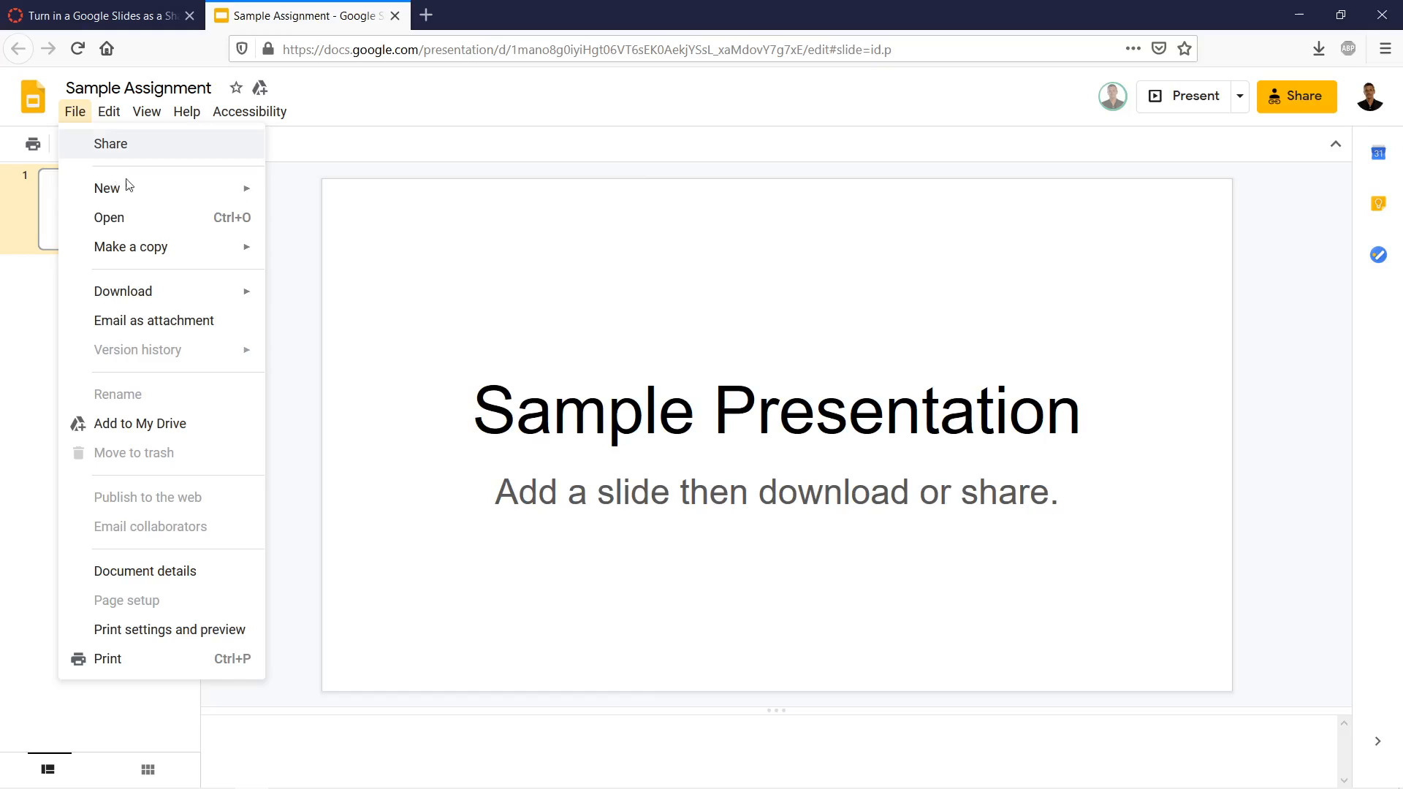
{"action": "left_click", "coordinate": [131, 247]}
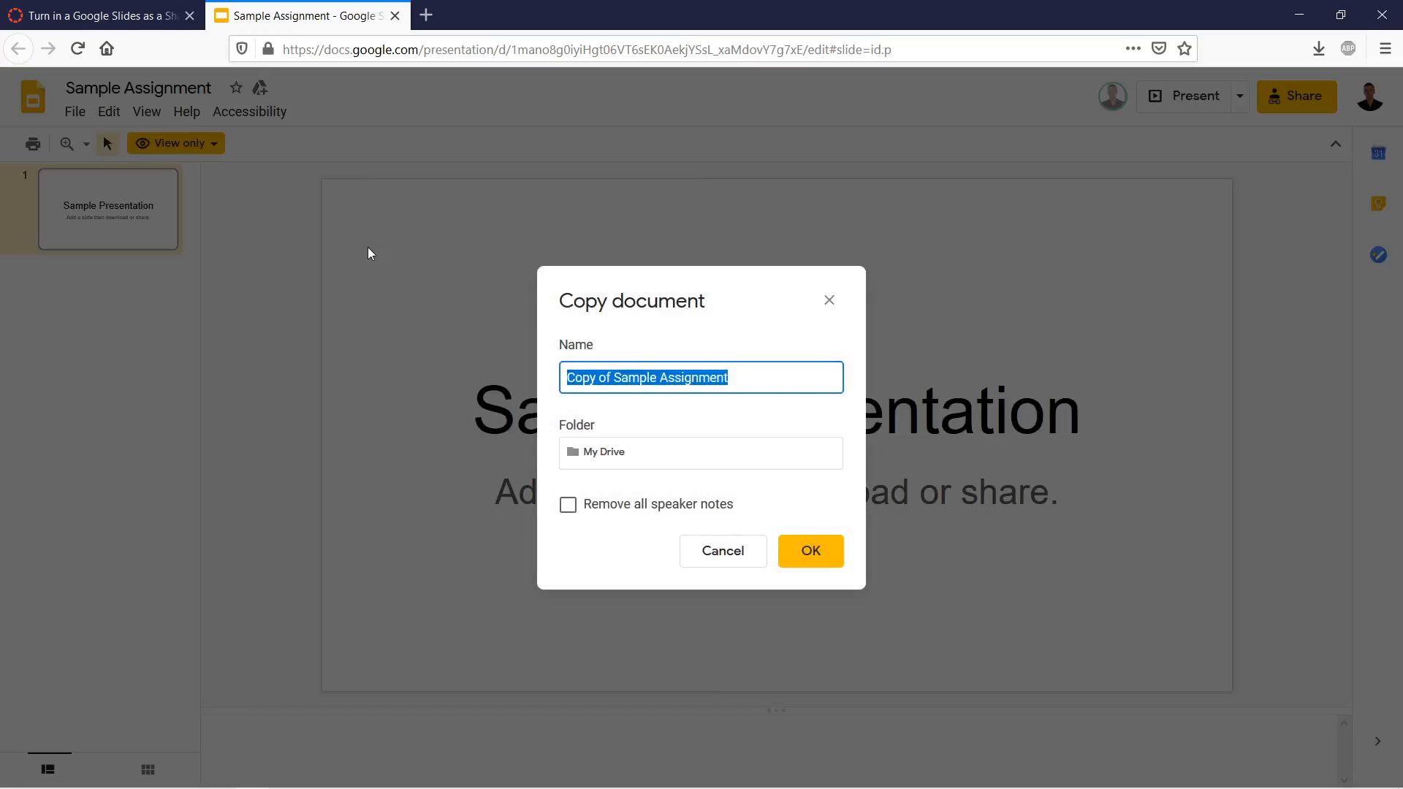
{"action": "type", "text": "T"}
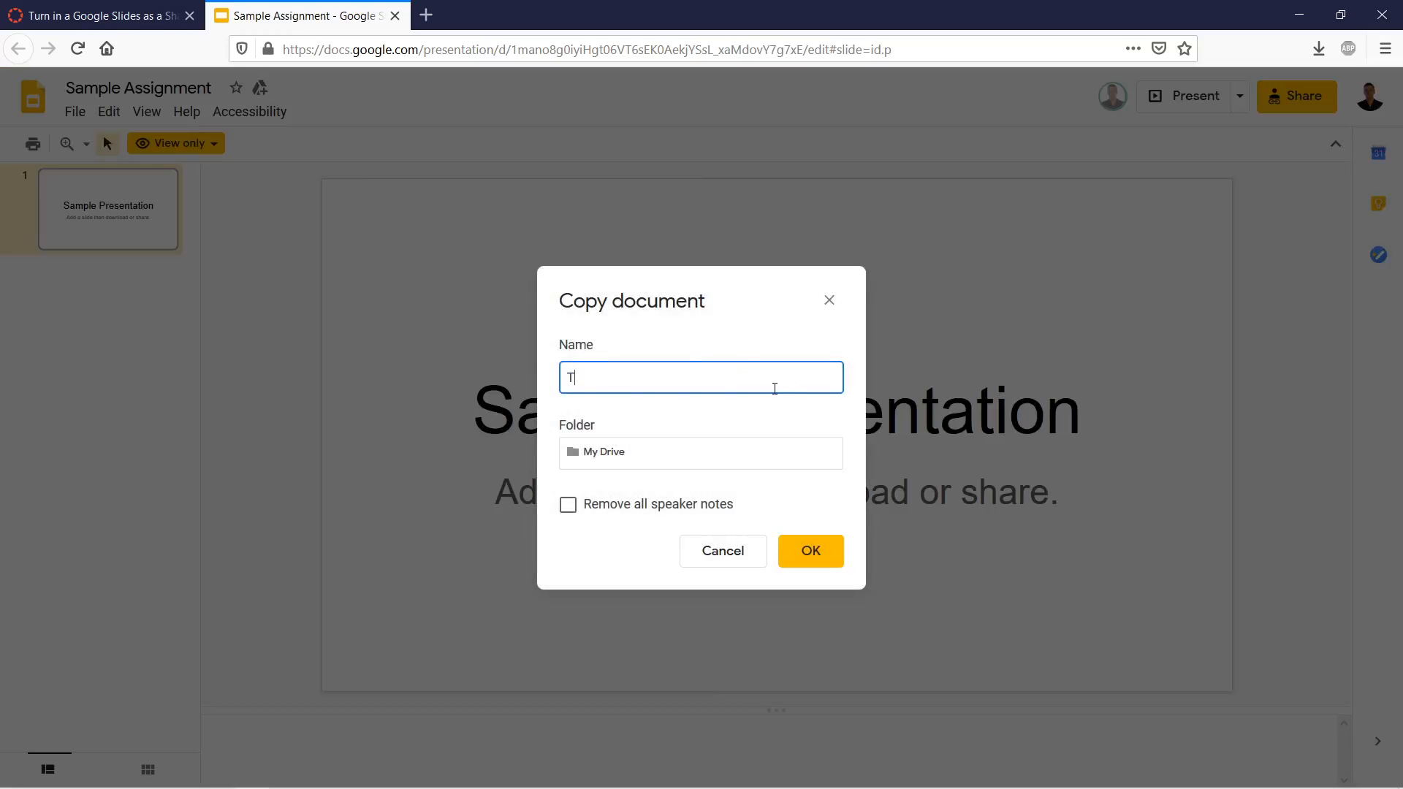
{"action": "type", "text": "empPr"}
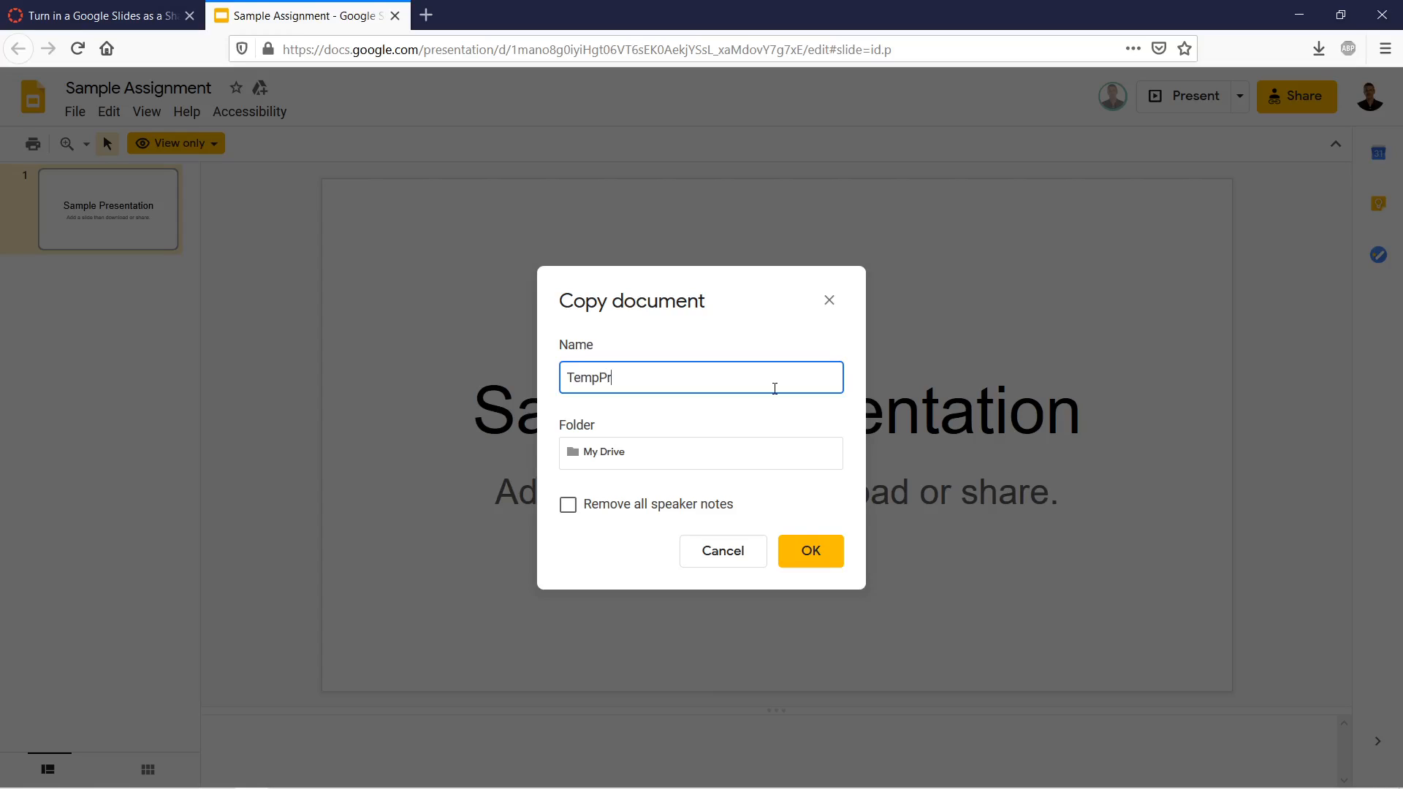
{"action": "type", "text": "esentation"}
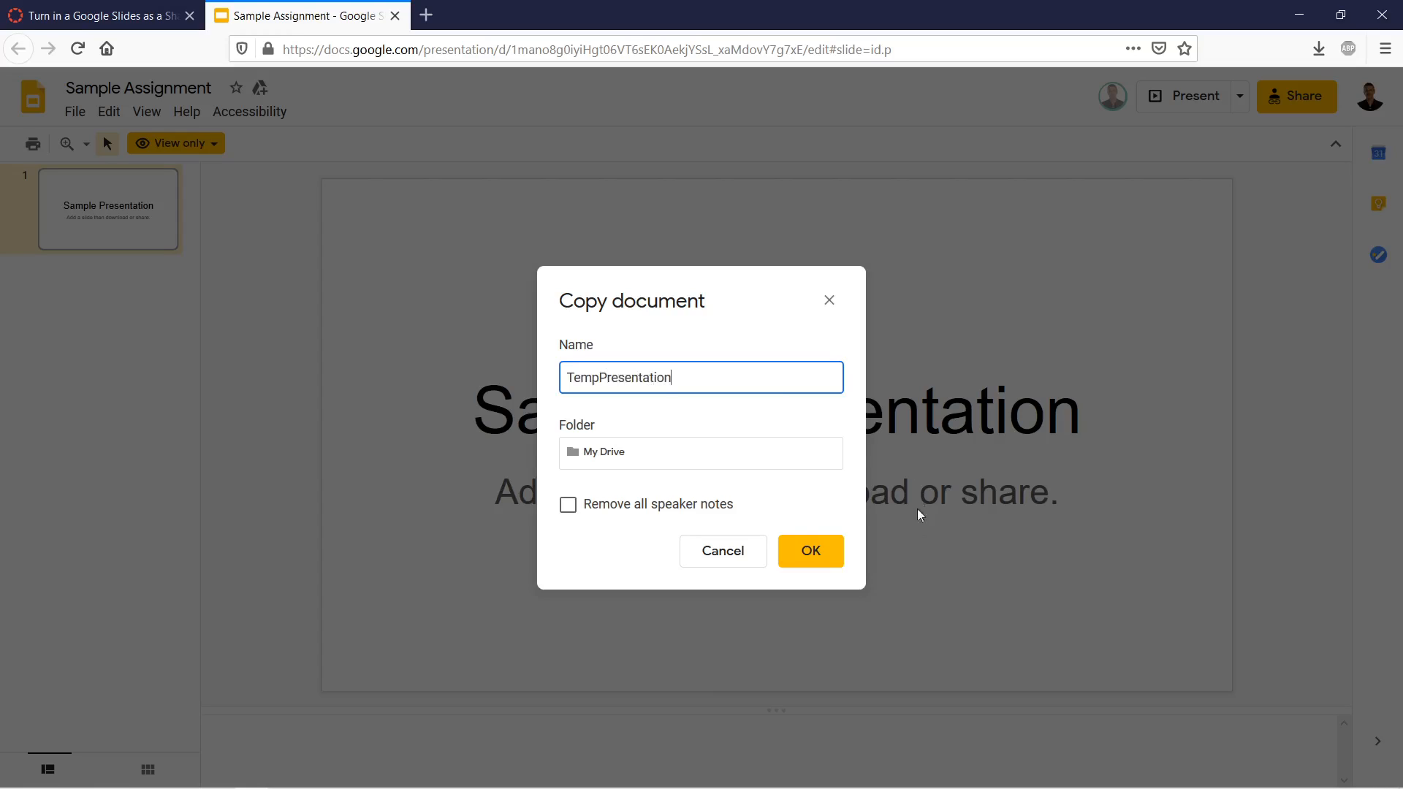
{"action": "left_click", "coordinate": [809, 551]}
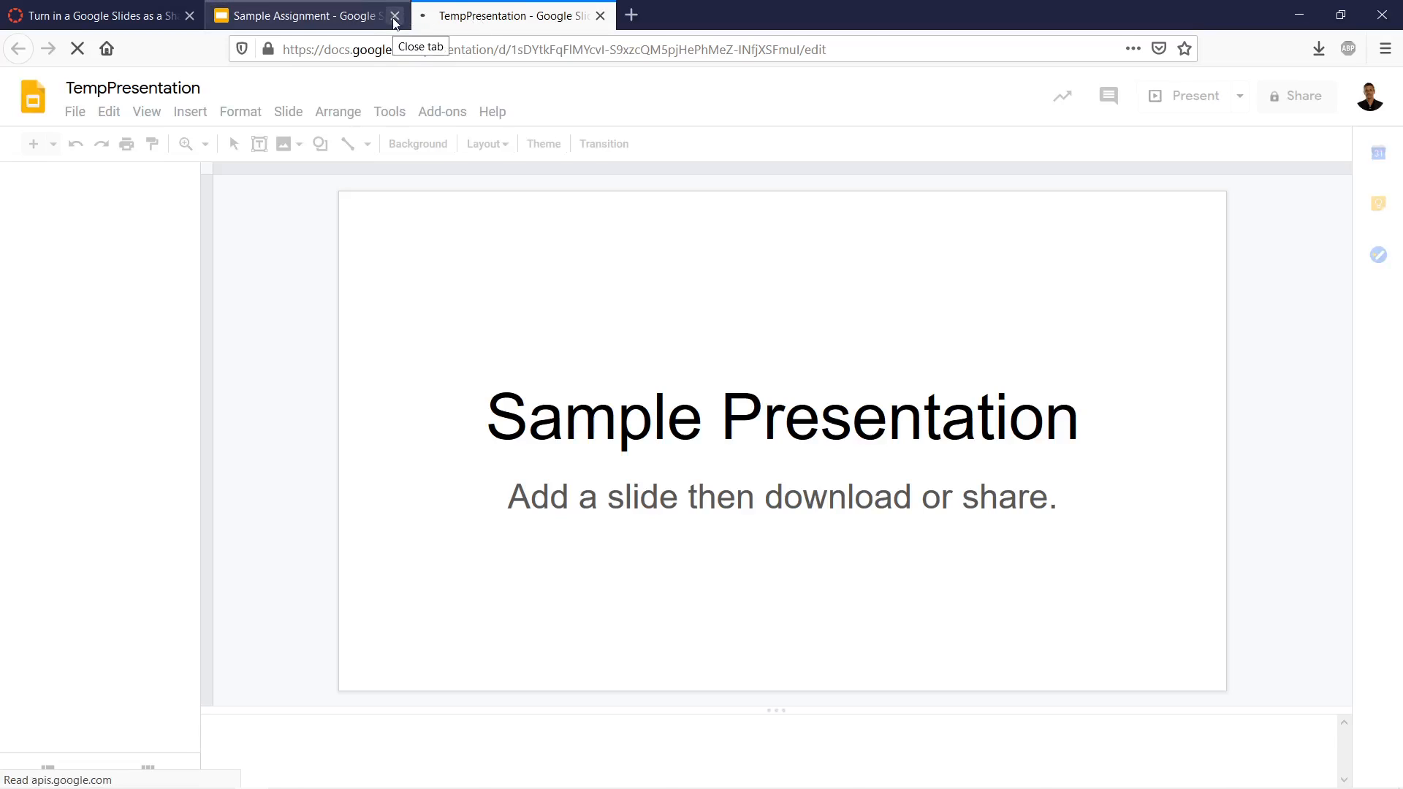
- Close the view-only Sample Assignment tab
{"action": "left_click", "coordinate": [393, 16]}
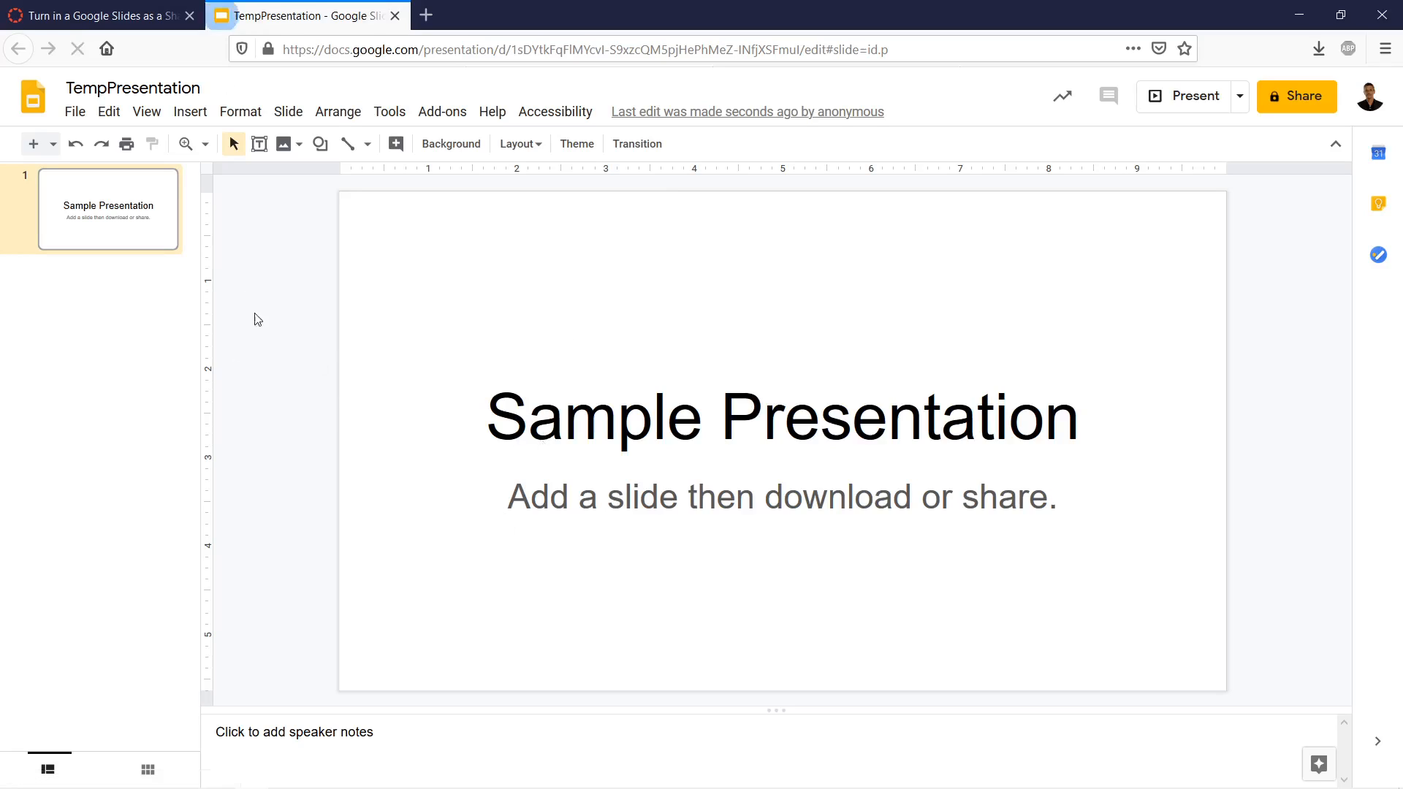
- Add a title-and-body slide titled 'Cats Are Really Super Duper Awesome.'
{"action": "right_click", "coordinate": [258, 319]}
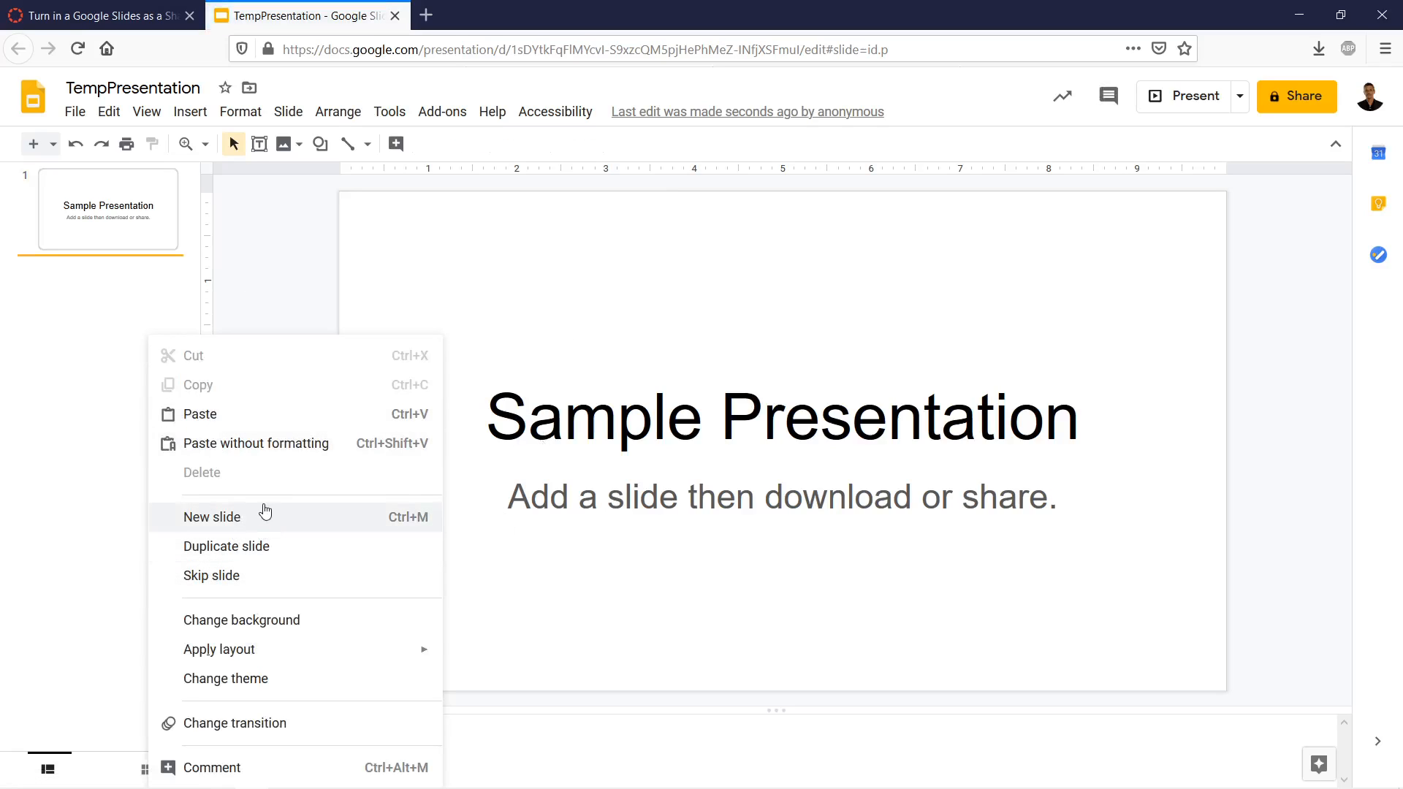
{"action": "left_click", "coordinate": [212, 516]}
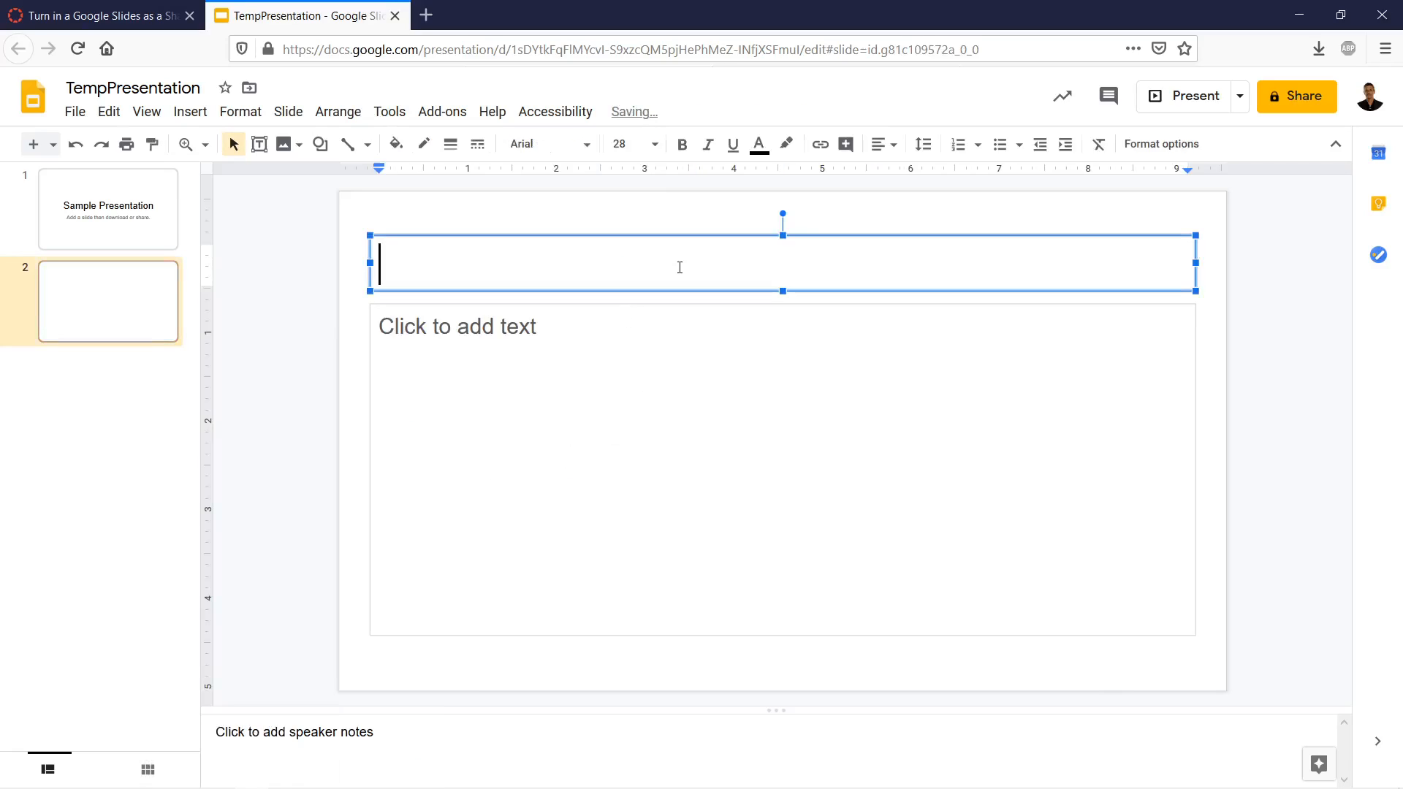
{"action": "type", "text": "Cat"}
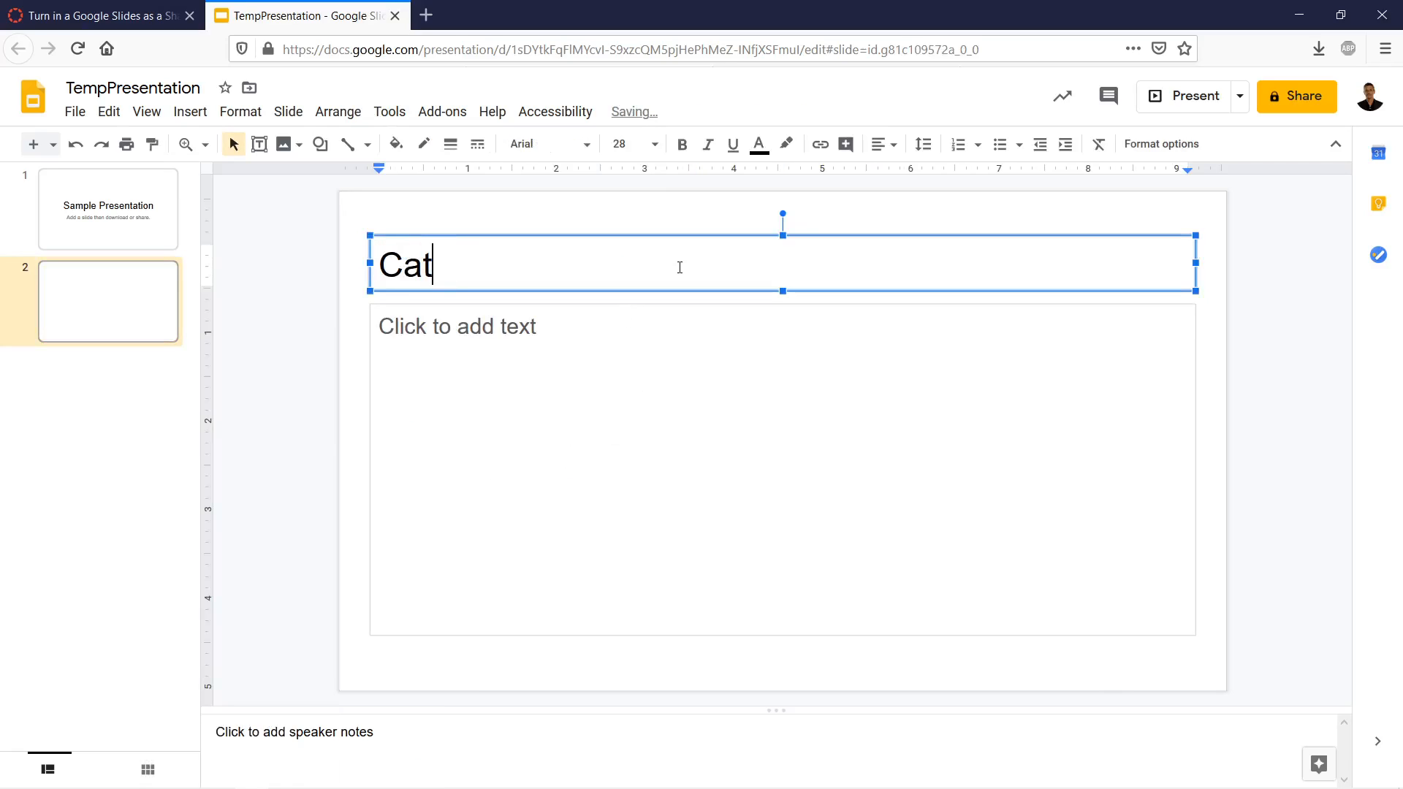
{"action": "type", "text": "s are real"}
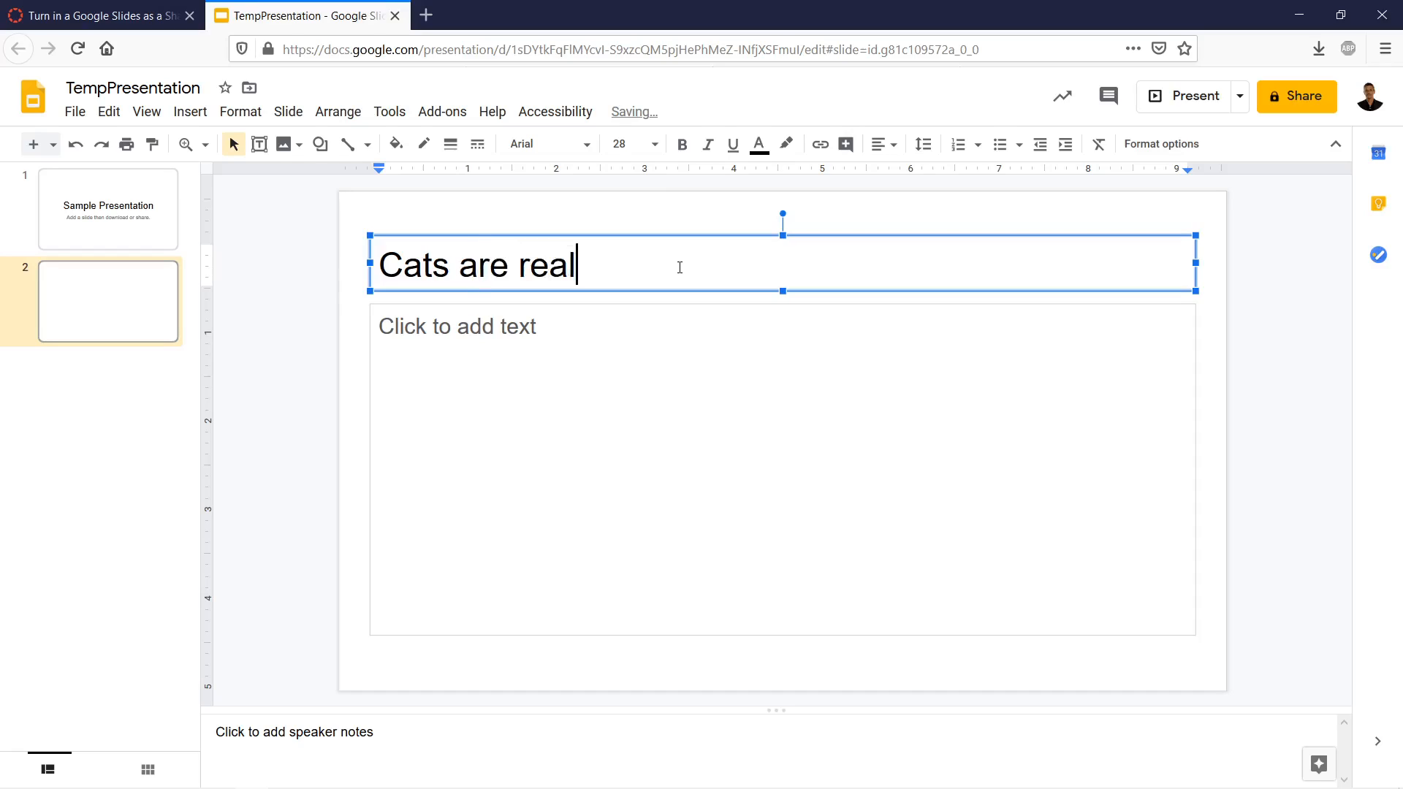
{"action": "type", "text": "ly super"}
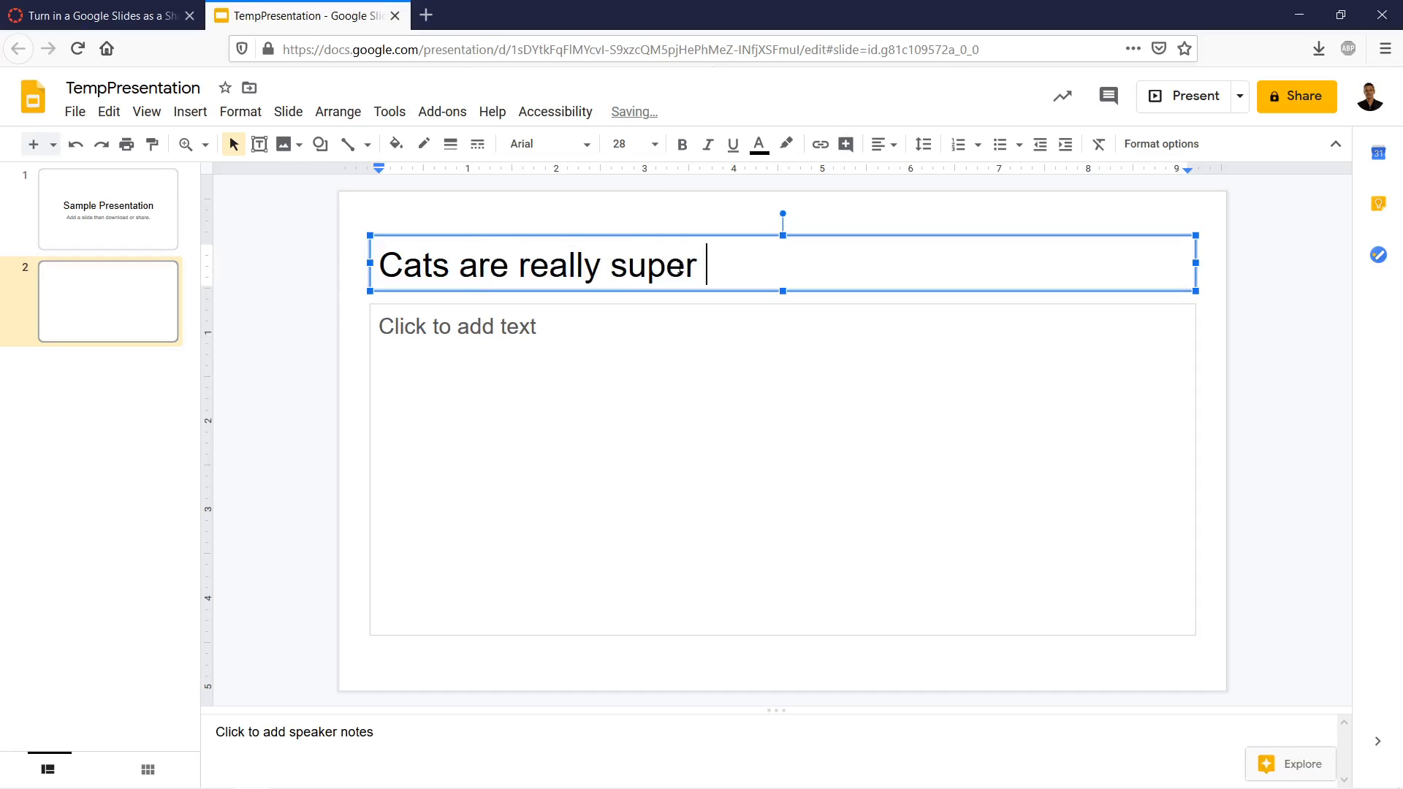
{"action": "type", "text": "duper"}
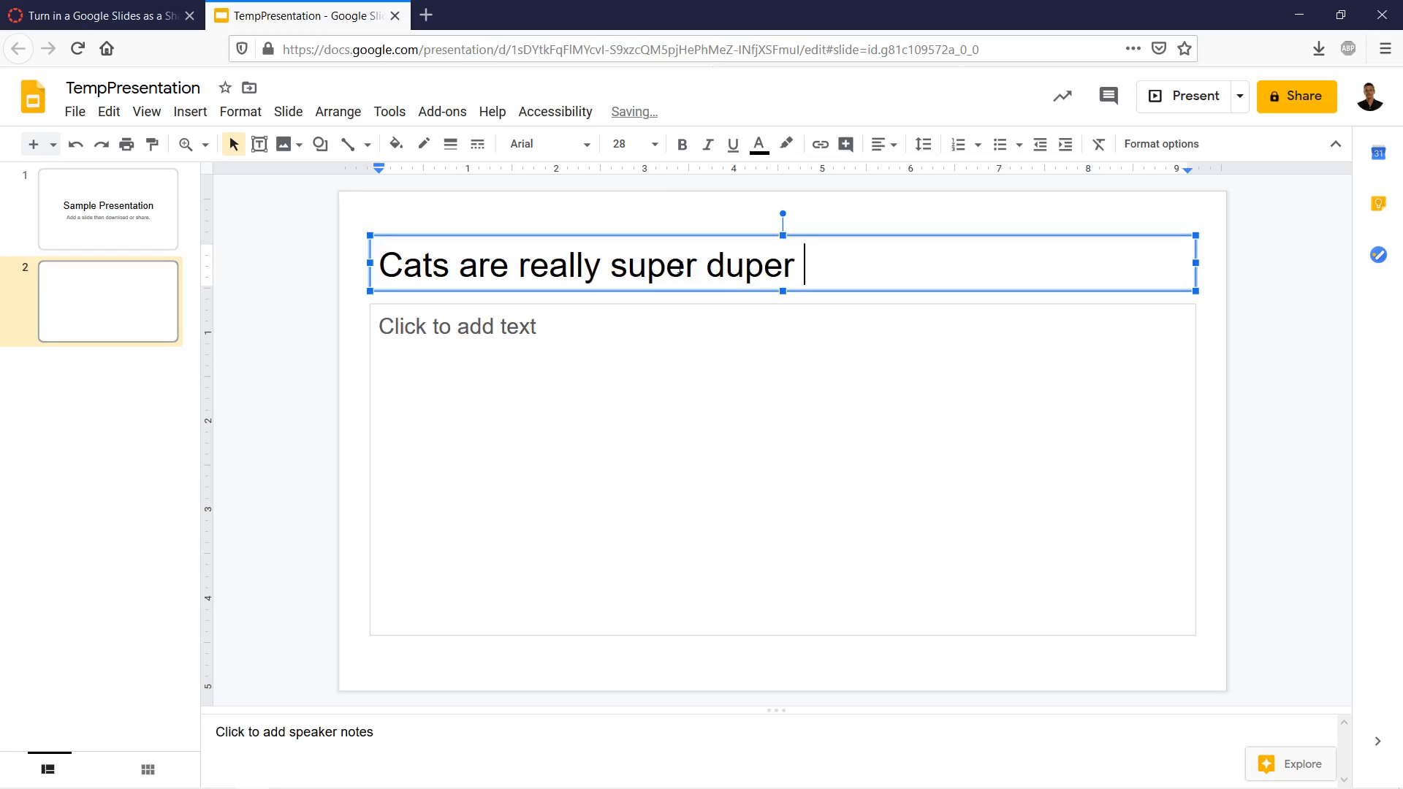
{"action": "type", "text": "Awesome"}
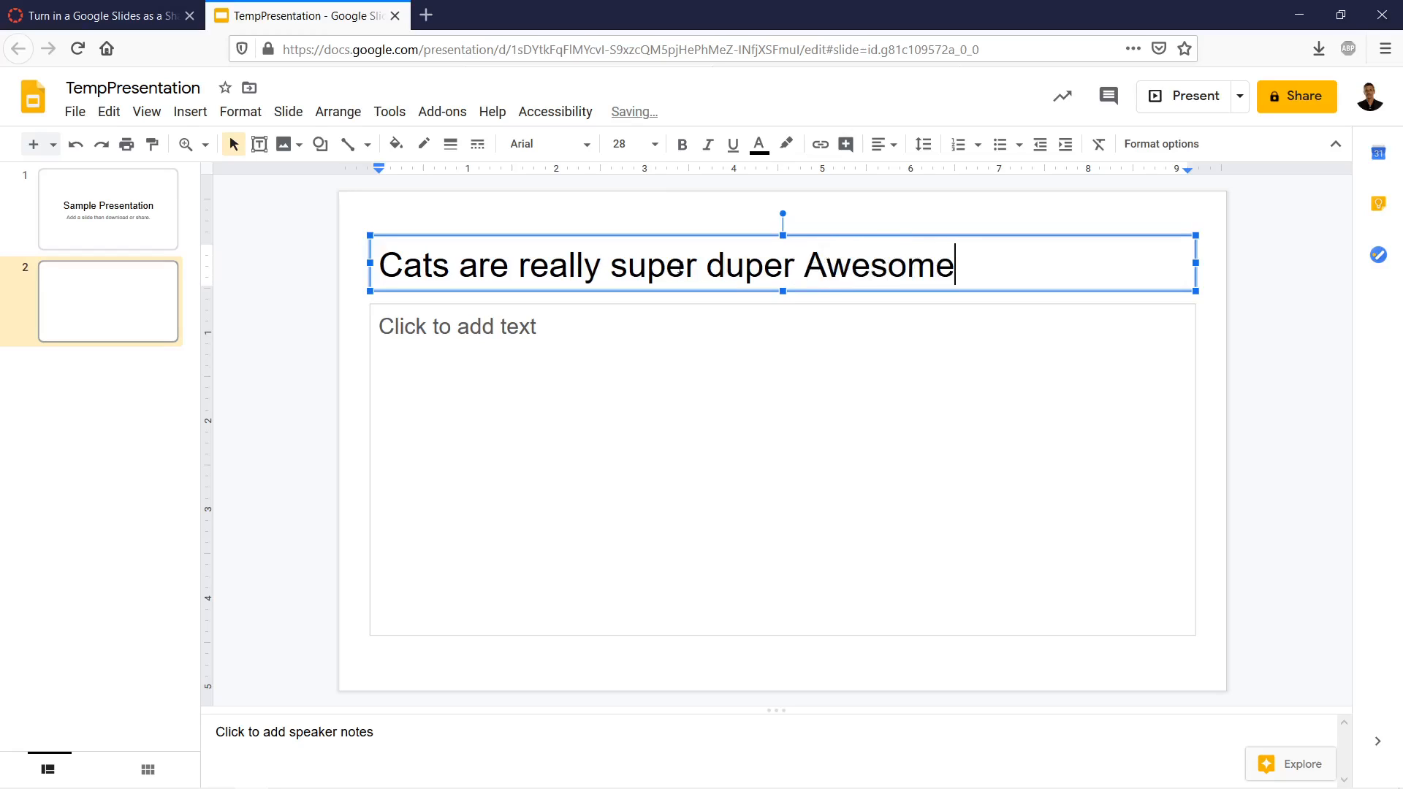
{"action": "type", "text": "."}
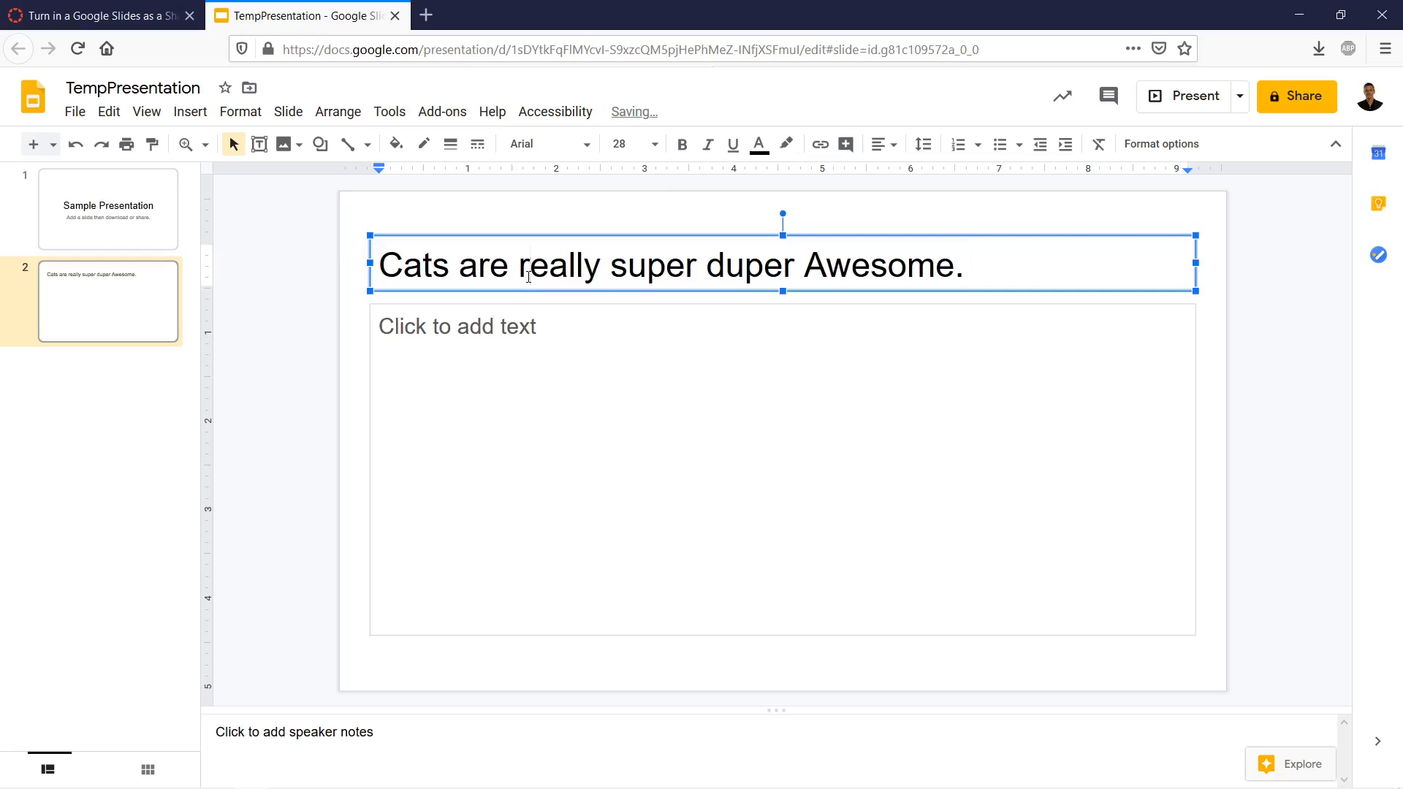
{"action": "type", "text": "Really"}
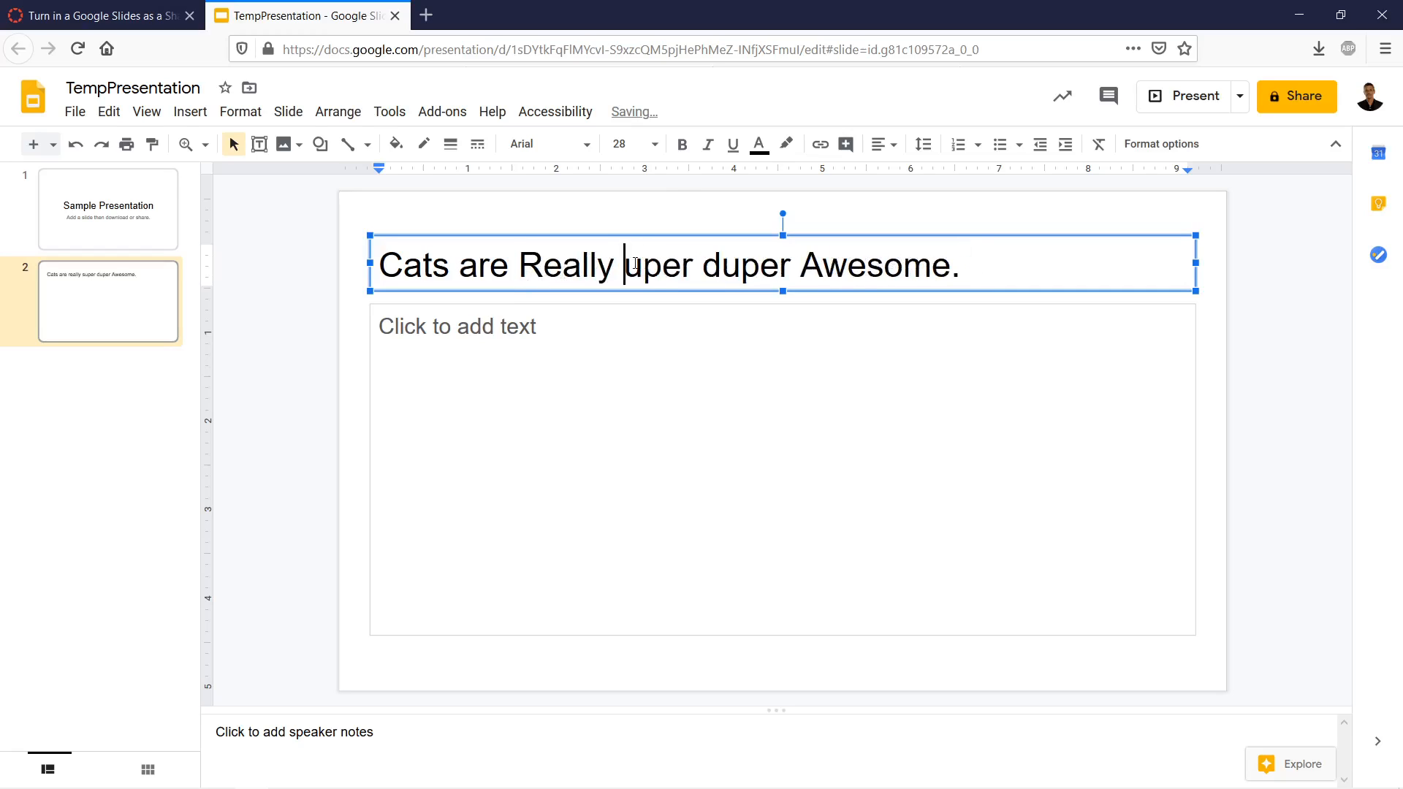
{"action": "type", "text": "Super"}
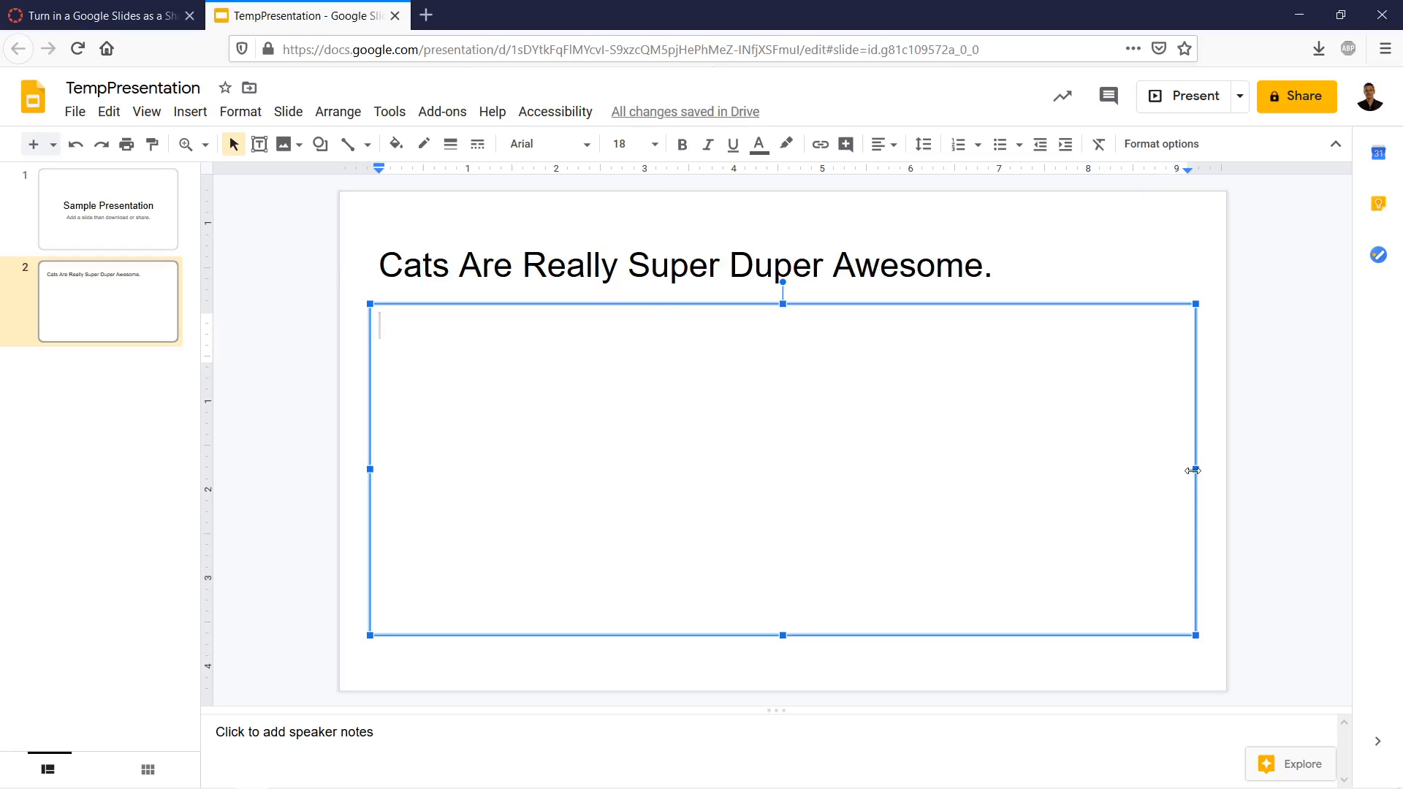
- Narrow the body text box to the left half and type 'Wow what an amazing cat'
{"action": "left_click_drag", "start_coordinate": [1195, 470], "coordinate": [672, 469]}
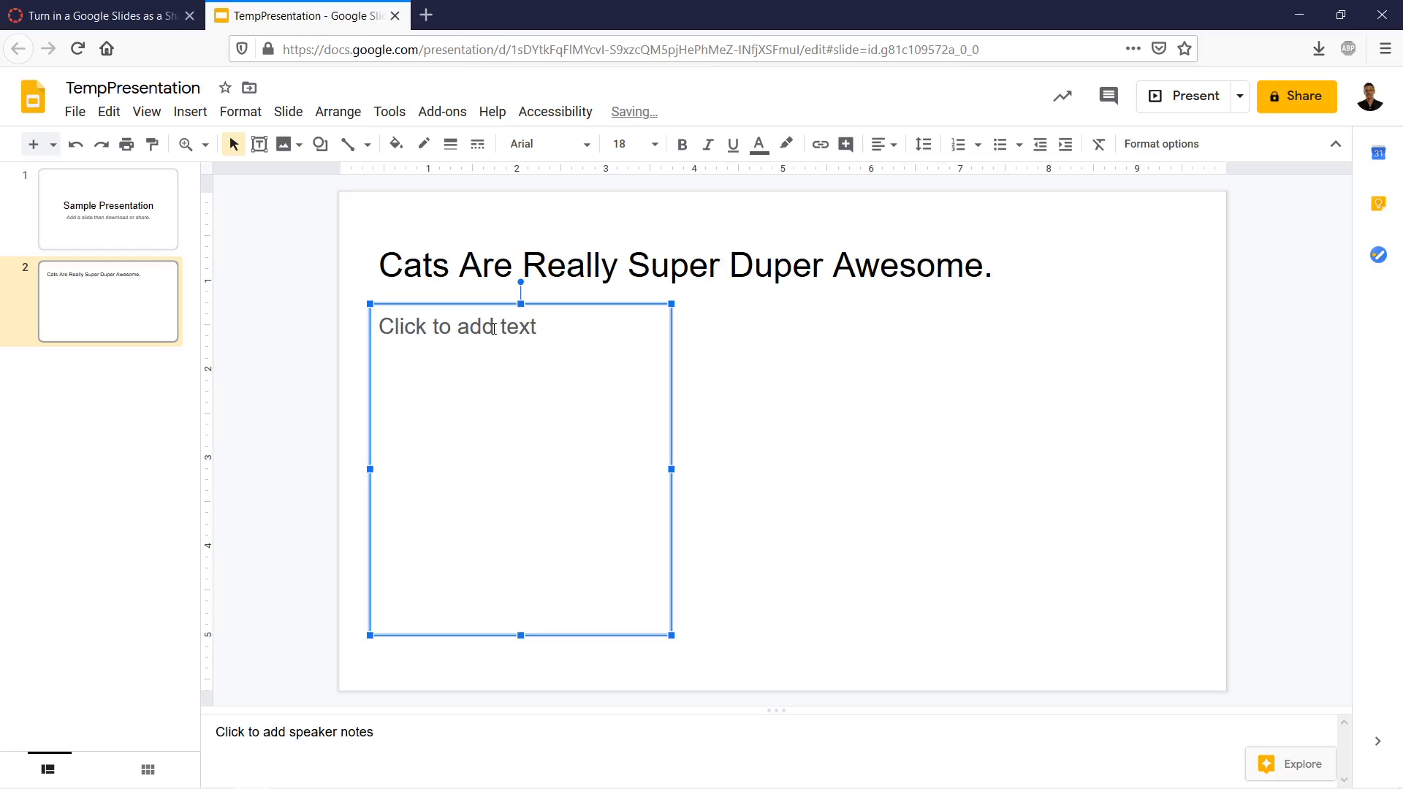
{"action": "type", "text": "Wow"}
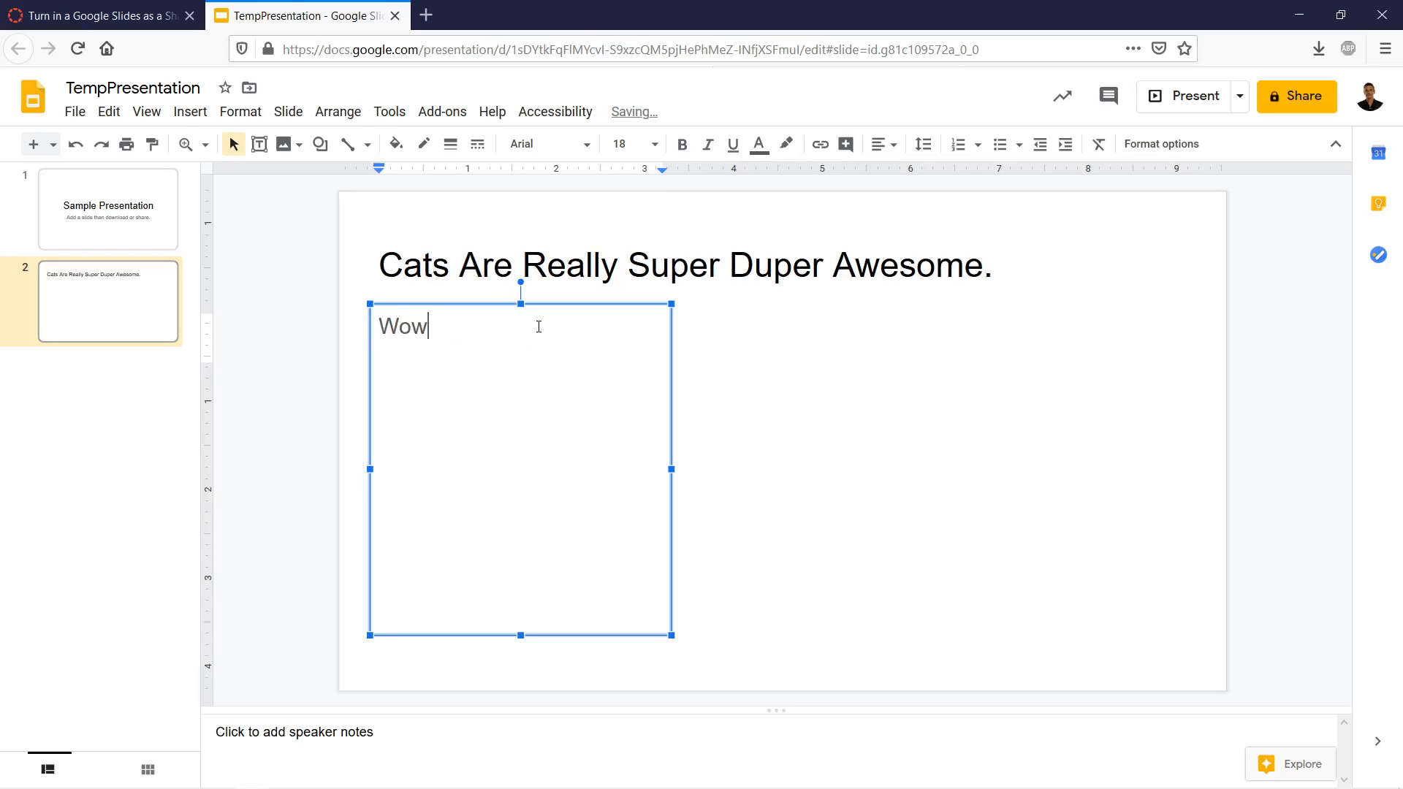
{"action": "type", "text": "what an ama"}
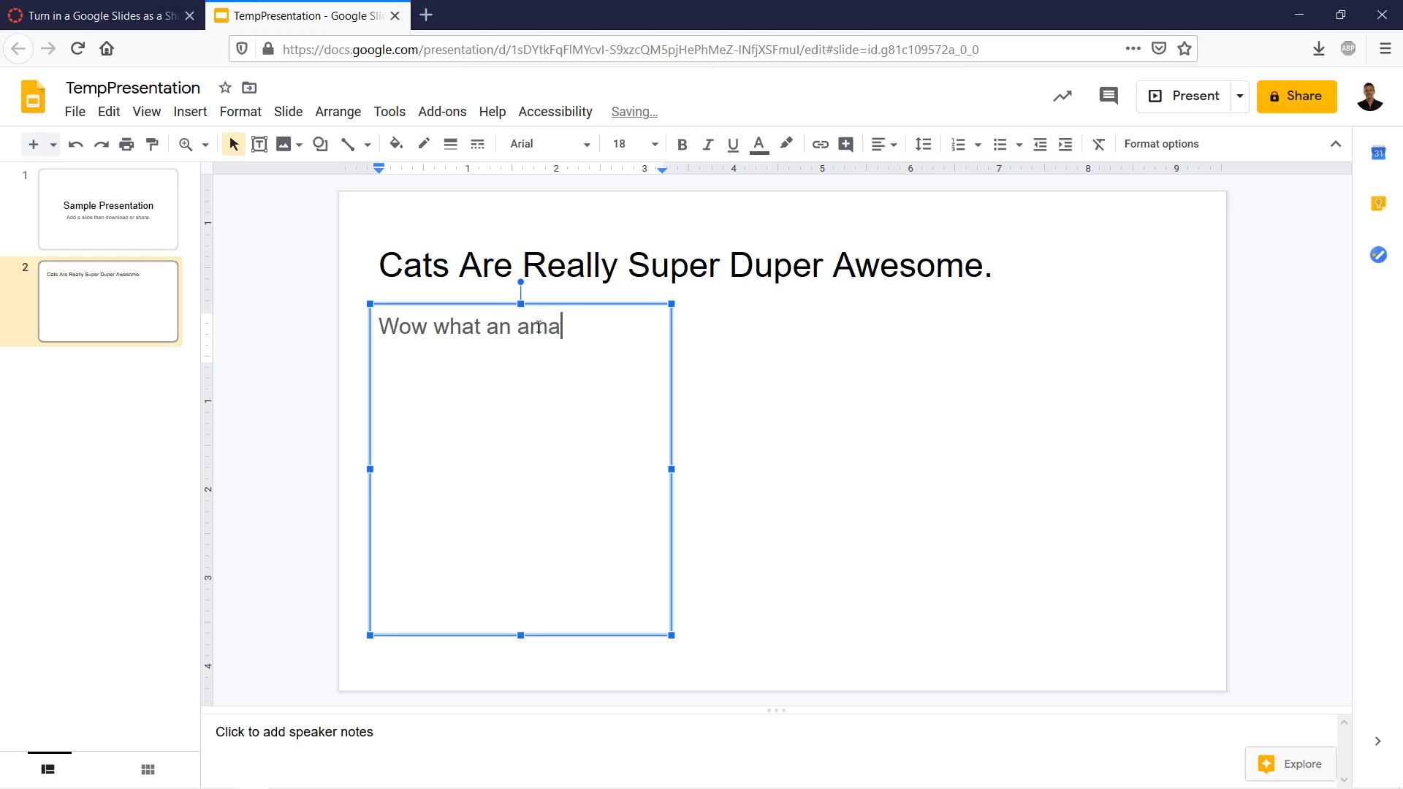
{"action": "type", "text": "zing cat"}
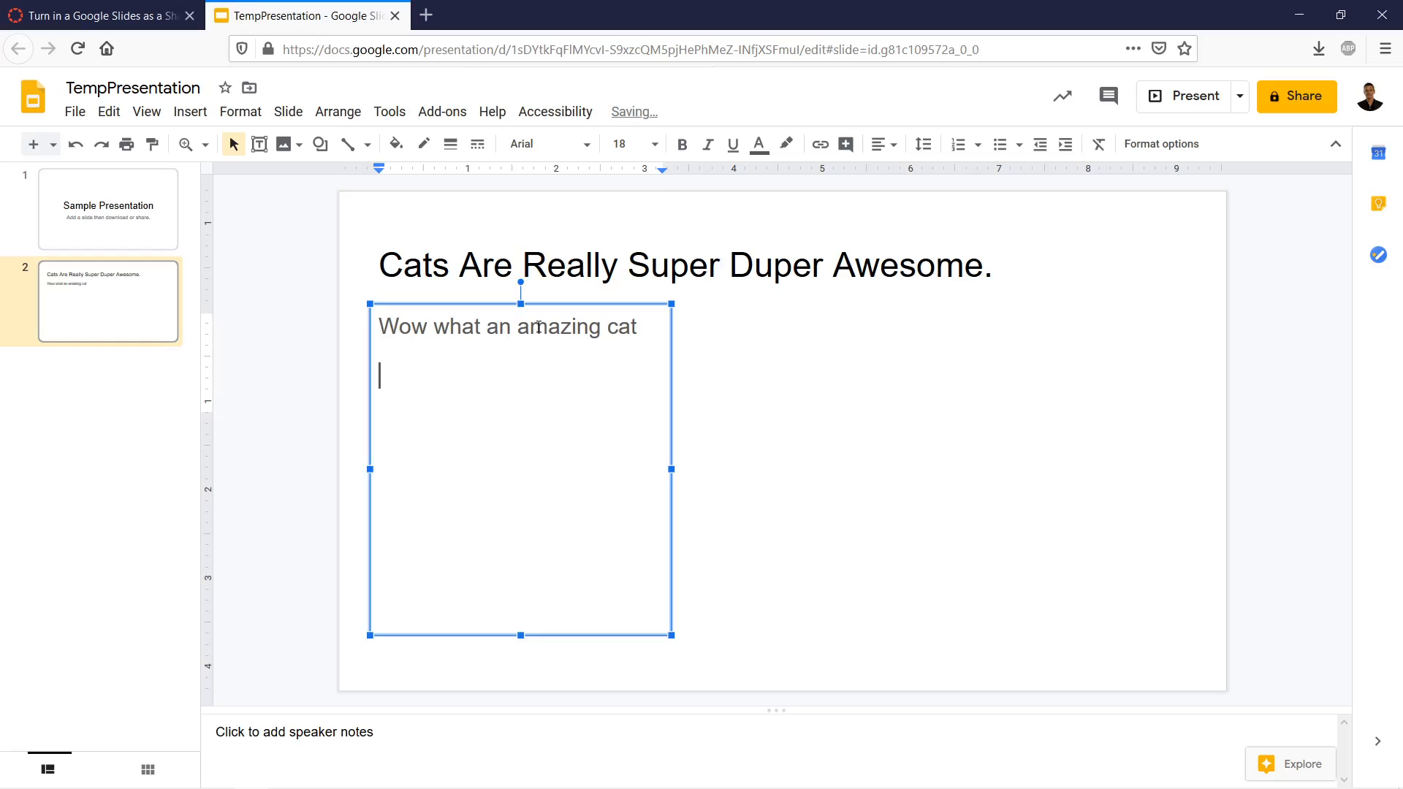
- List the traits Smart, Funny and Easy to pal around with, then select them
{"action": "type", "text": "Smart"}
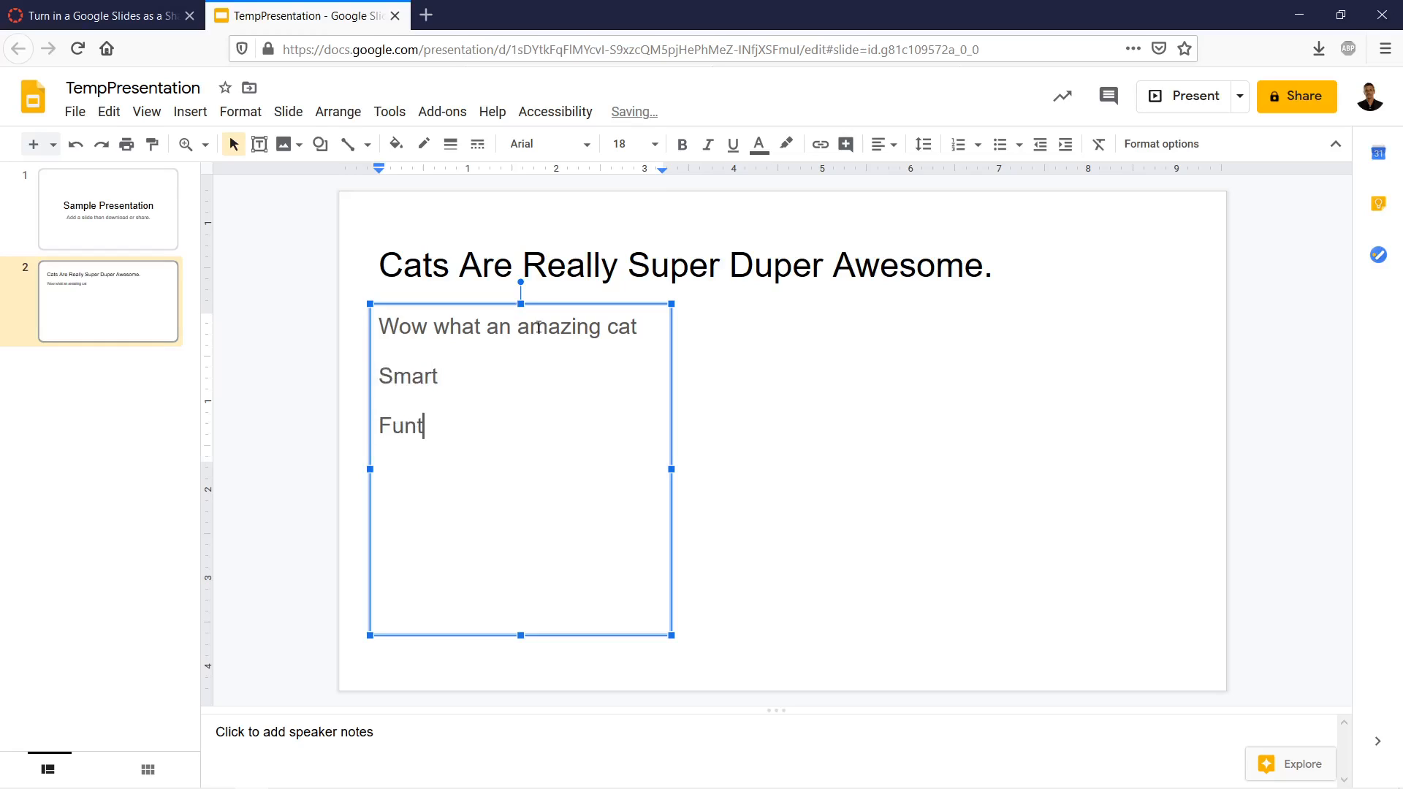
{"action": "key", "text": "Backspace"}
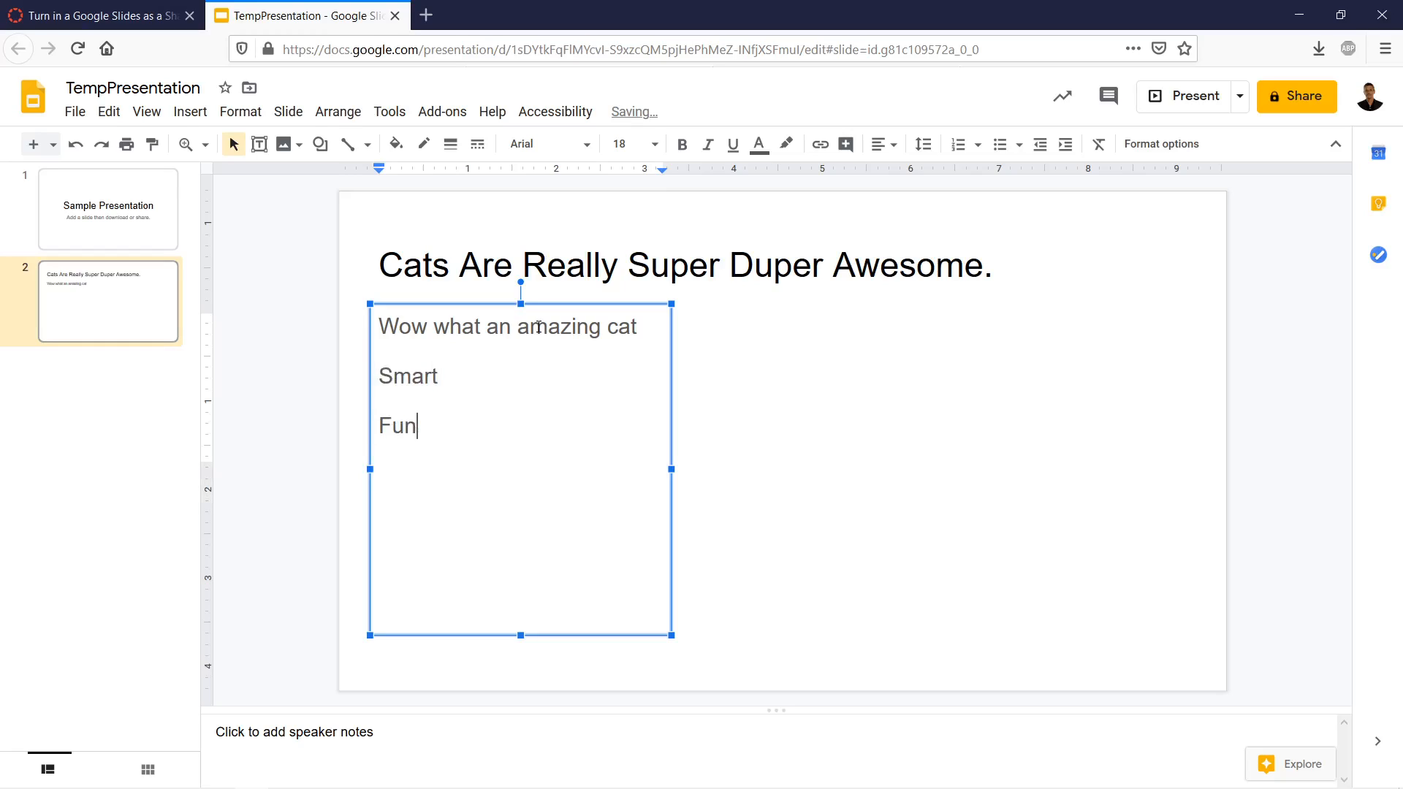
{"action": "type", "text": "ny"}
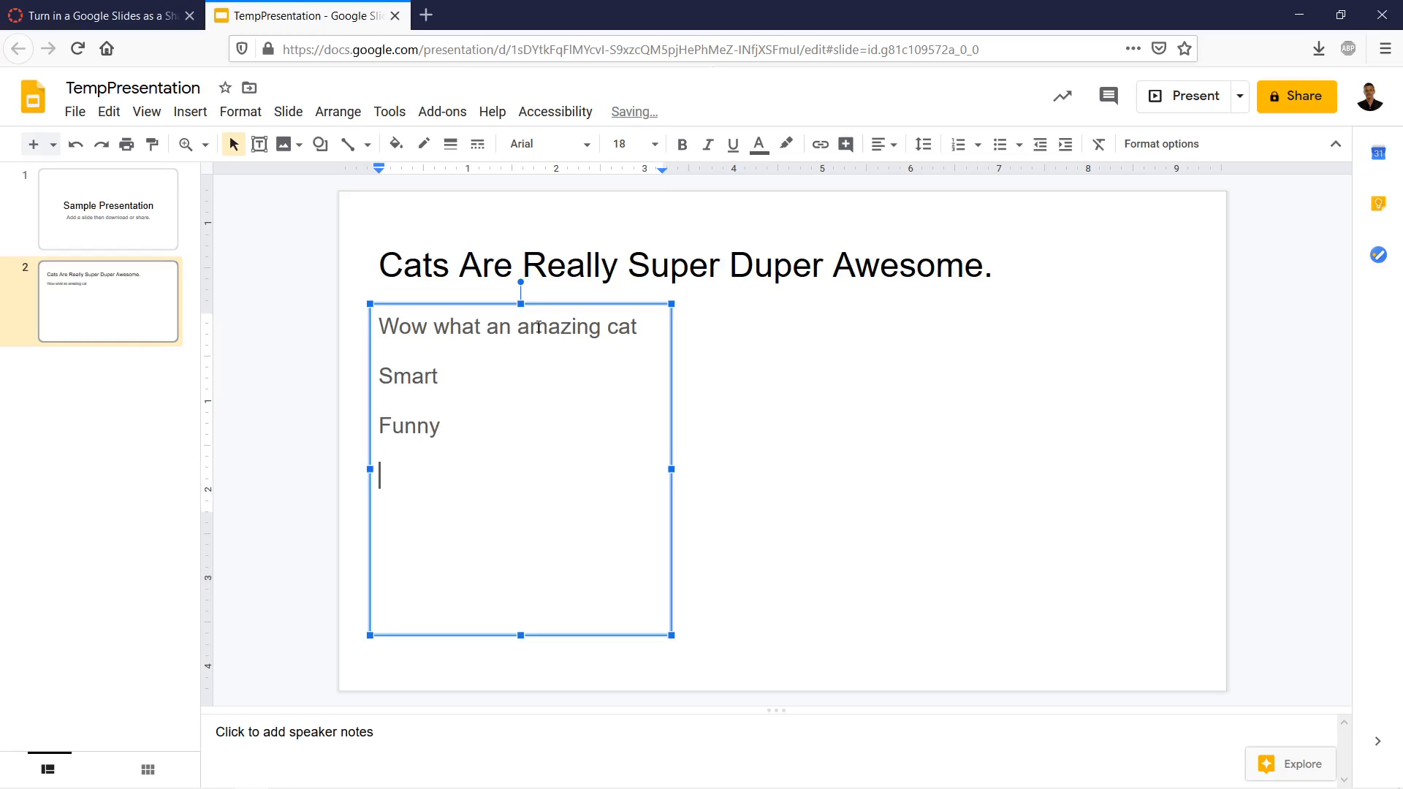
{"action": "type", "text": "E"}
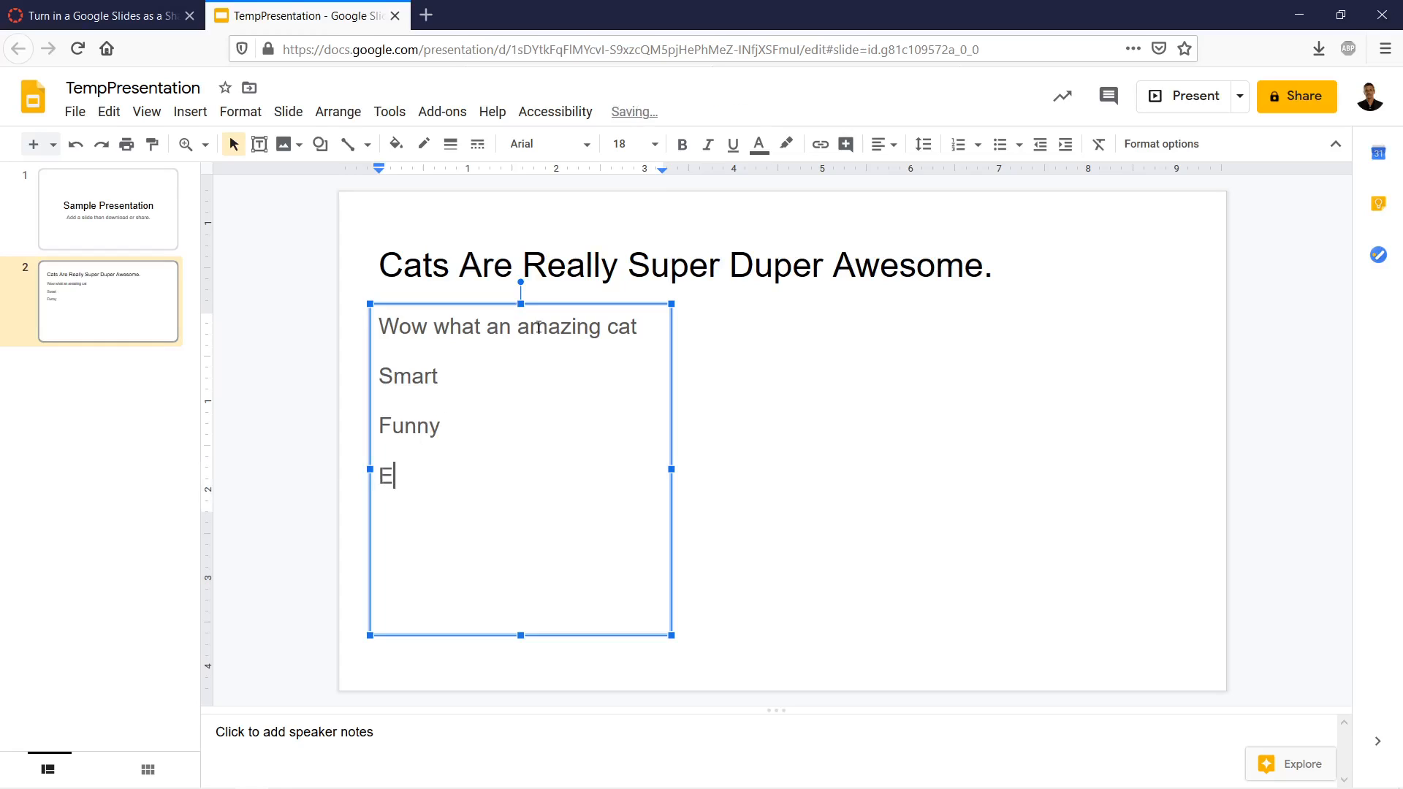
{"action": "type", "text": "asy"}
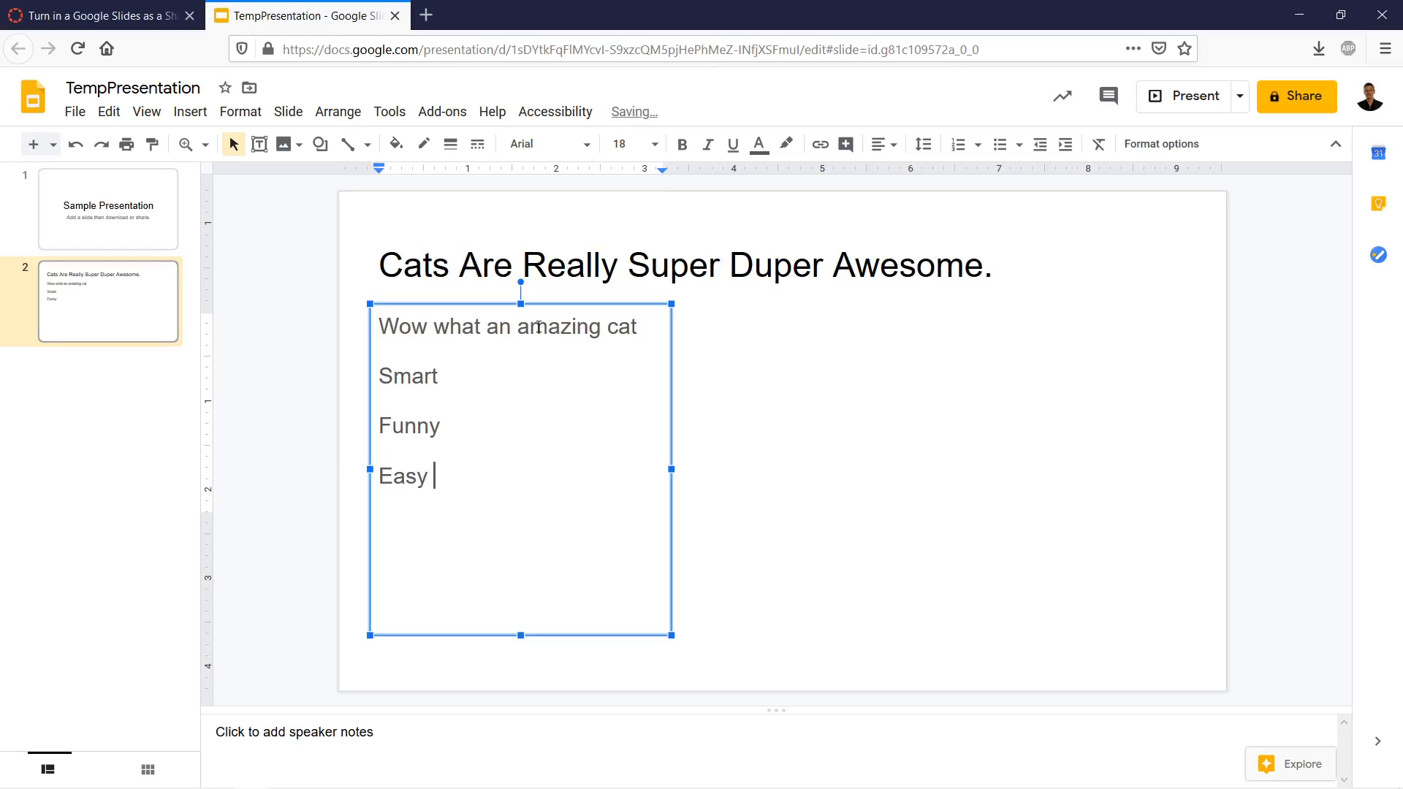
{"action": "type", "text": "to"}
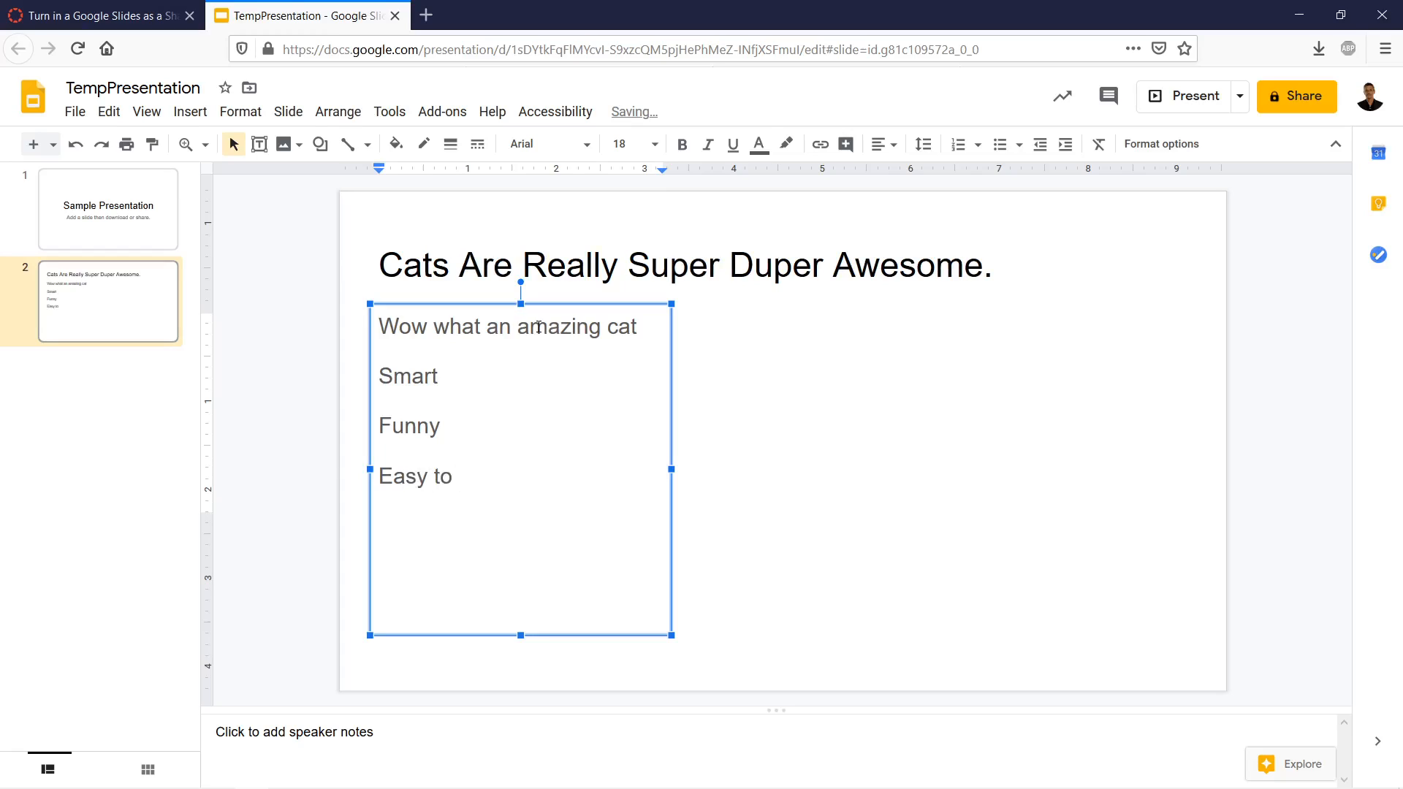
{"action": "type", "text": "pal arou"}
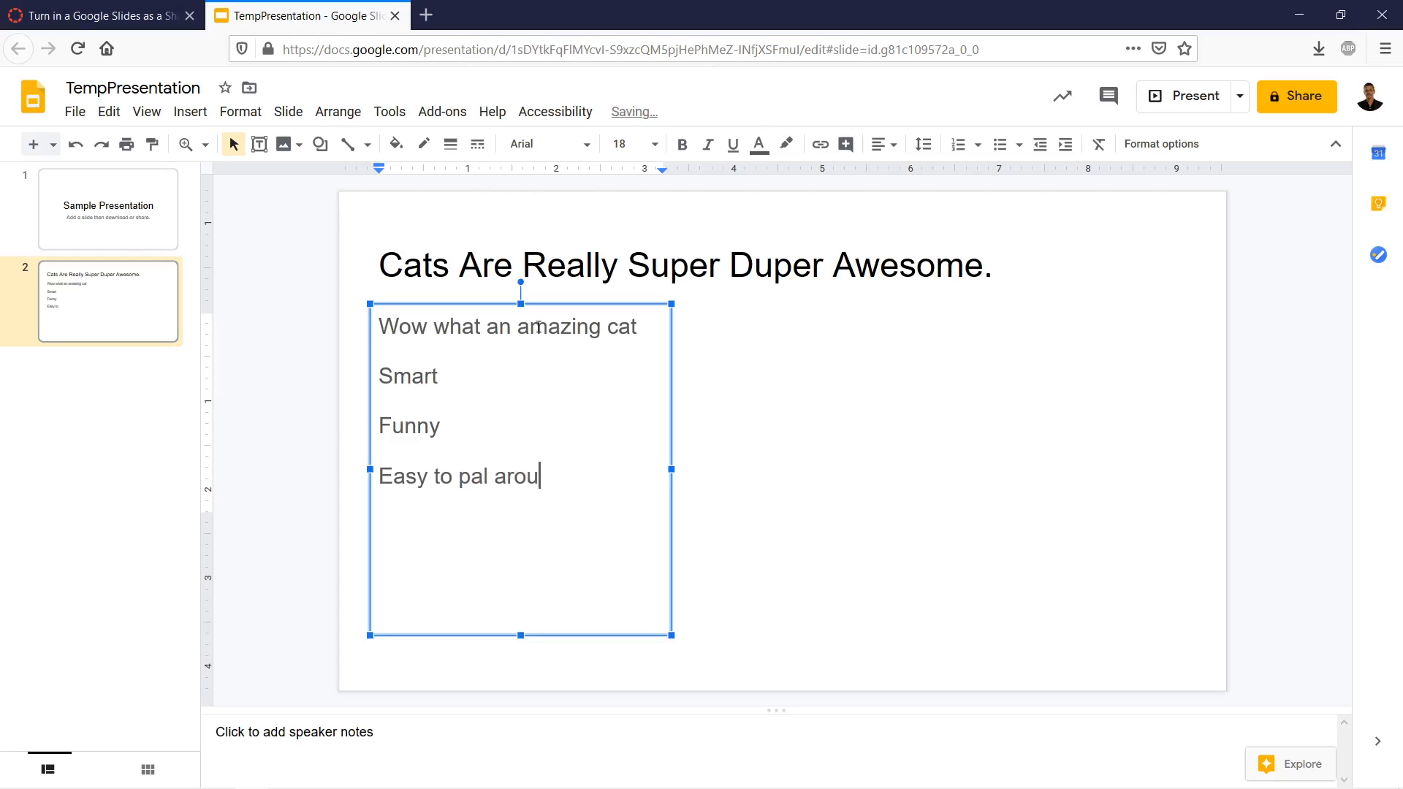
{"action": "type", "text": "nd with"}
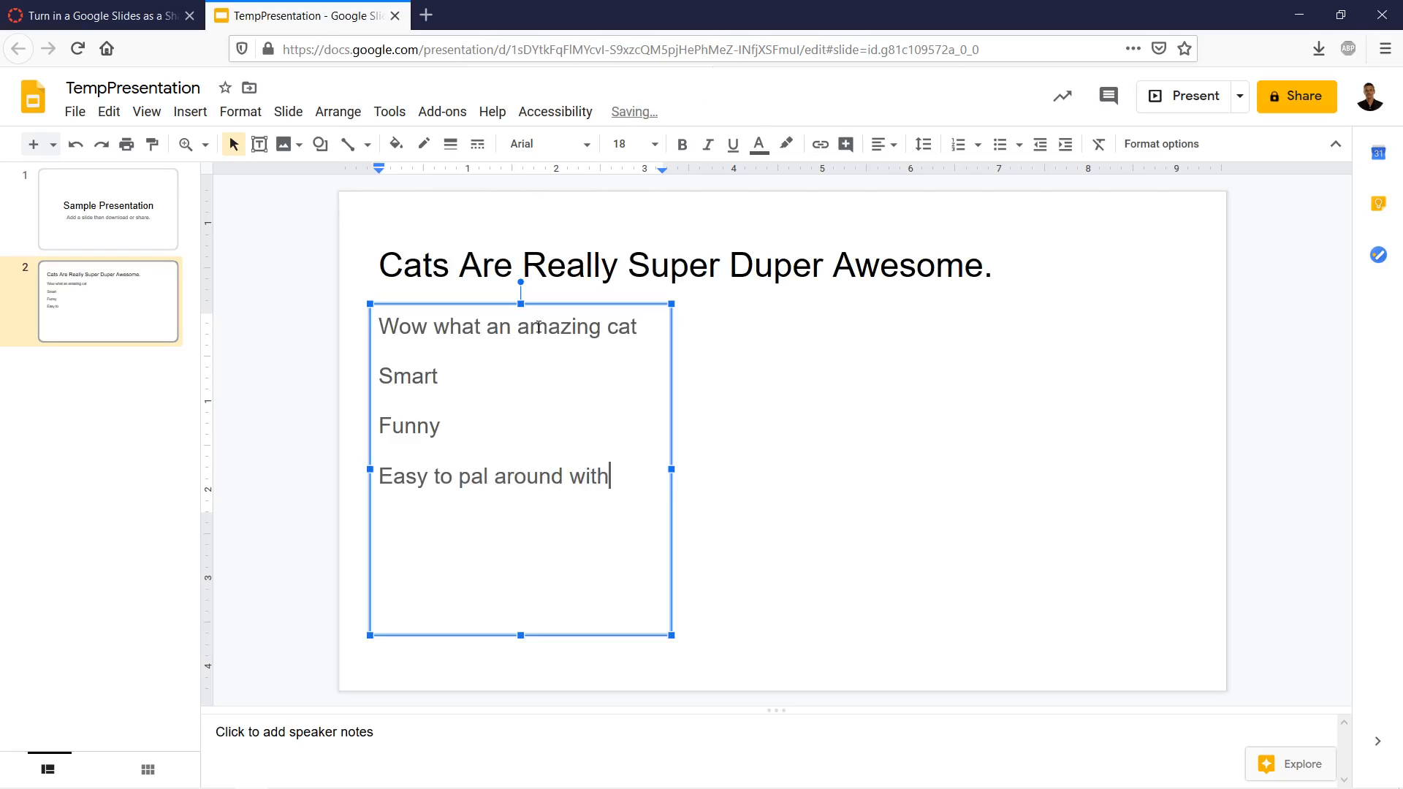
{"action": "left_click_drag", "start_coordinate": [378, 376], "coordinate": [608, 487]}
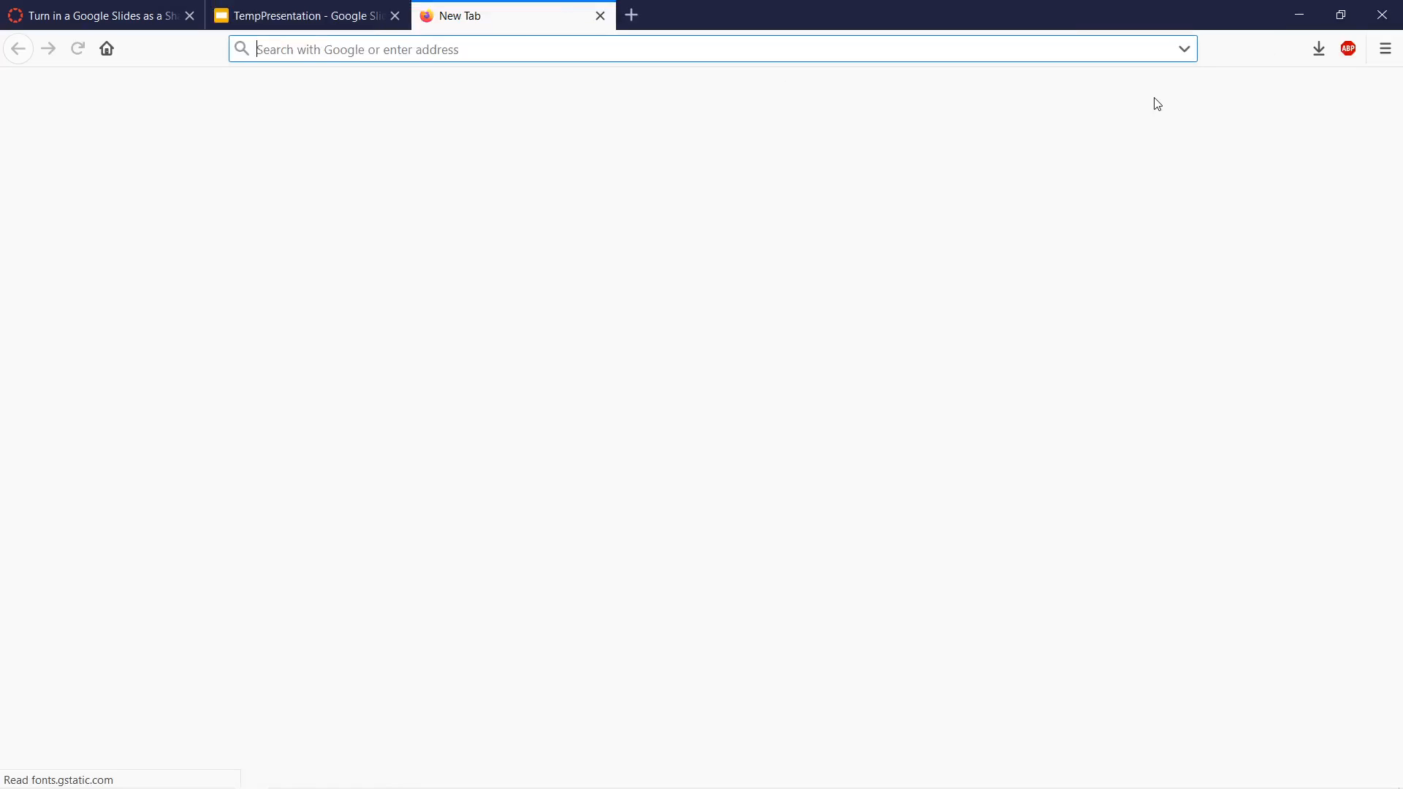
- Search Google Images for cats, filtered to images free to reuse
{"action": "type", "text": "cats"}
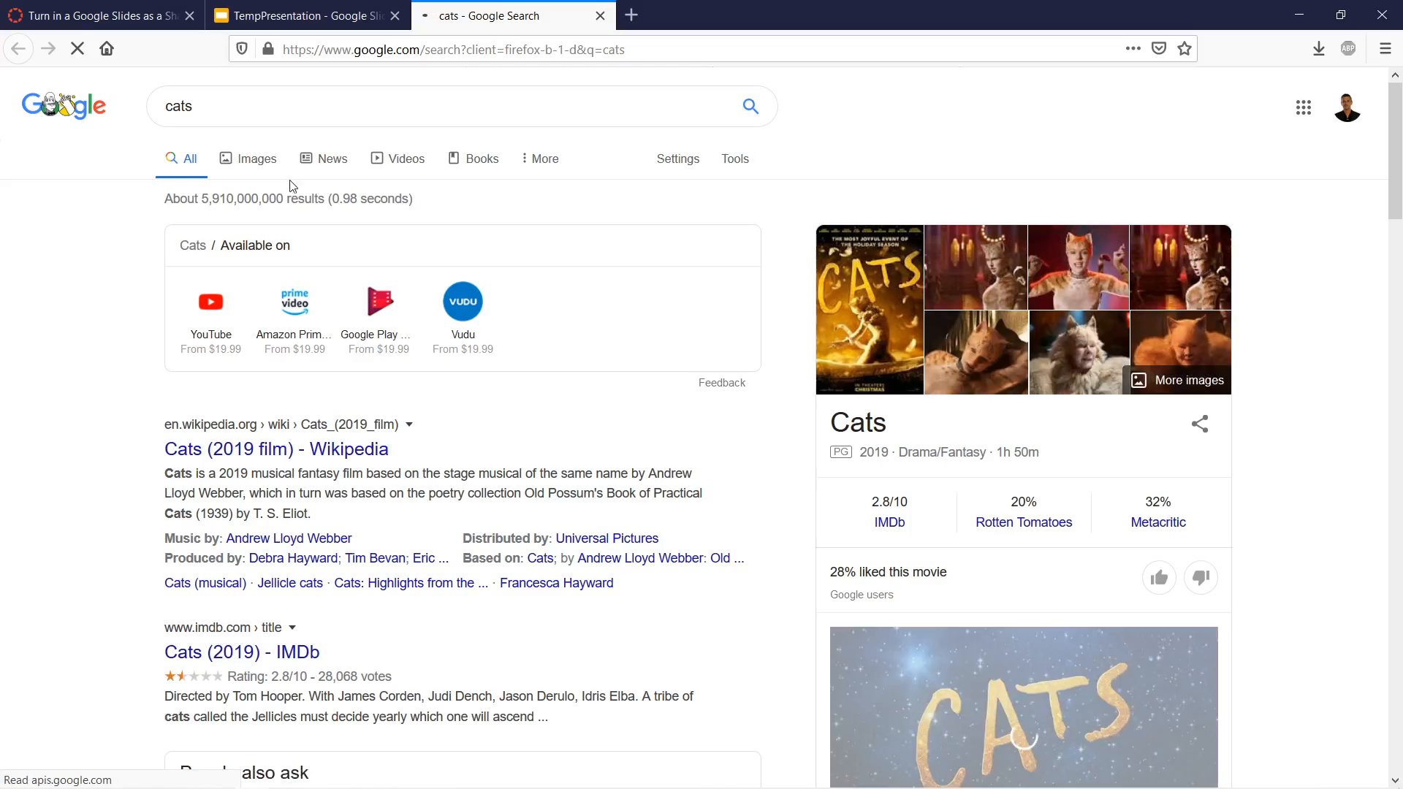
{"action": "left_click", "coordinate": [255, 159]}
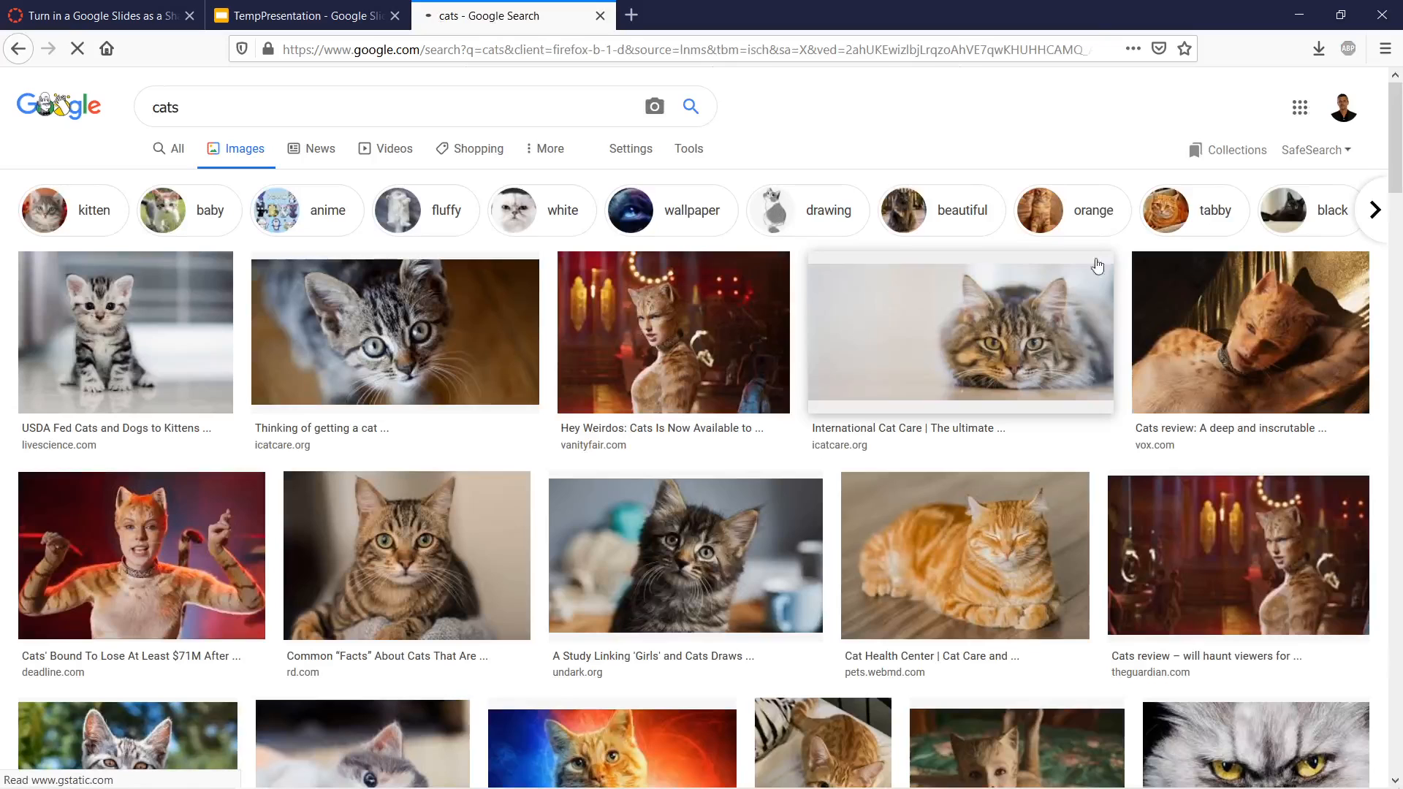
{"action": "left_click", "coordinate": [688, 148]}
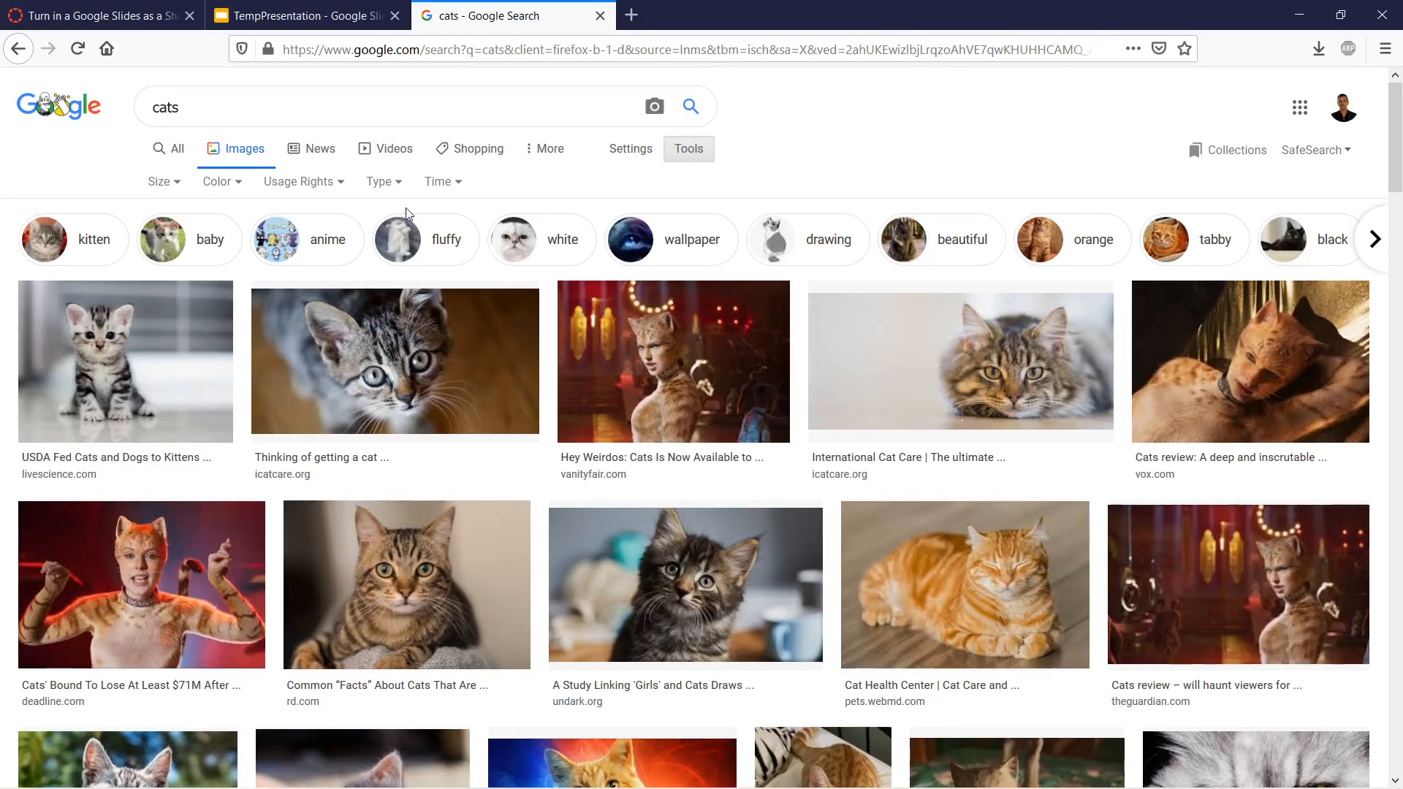
{"action": "left_click", "coordinate": [298, 180]}
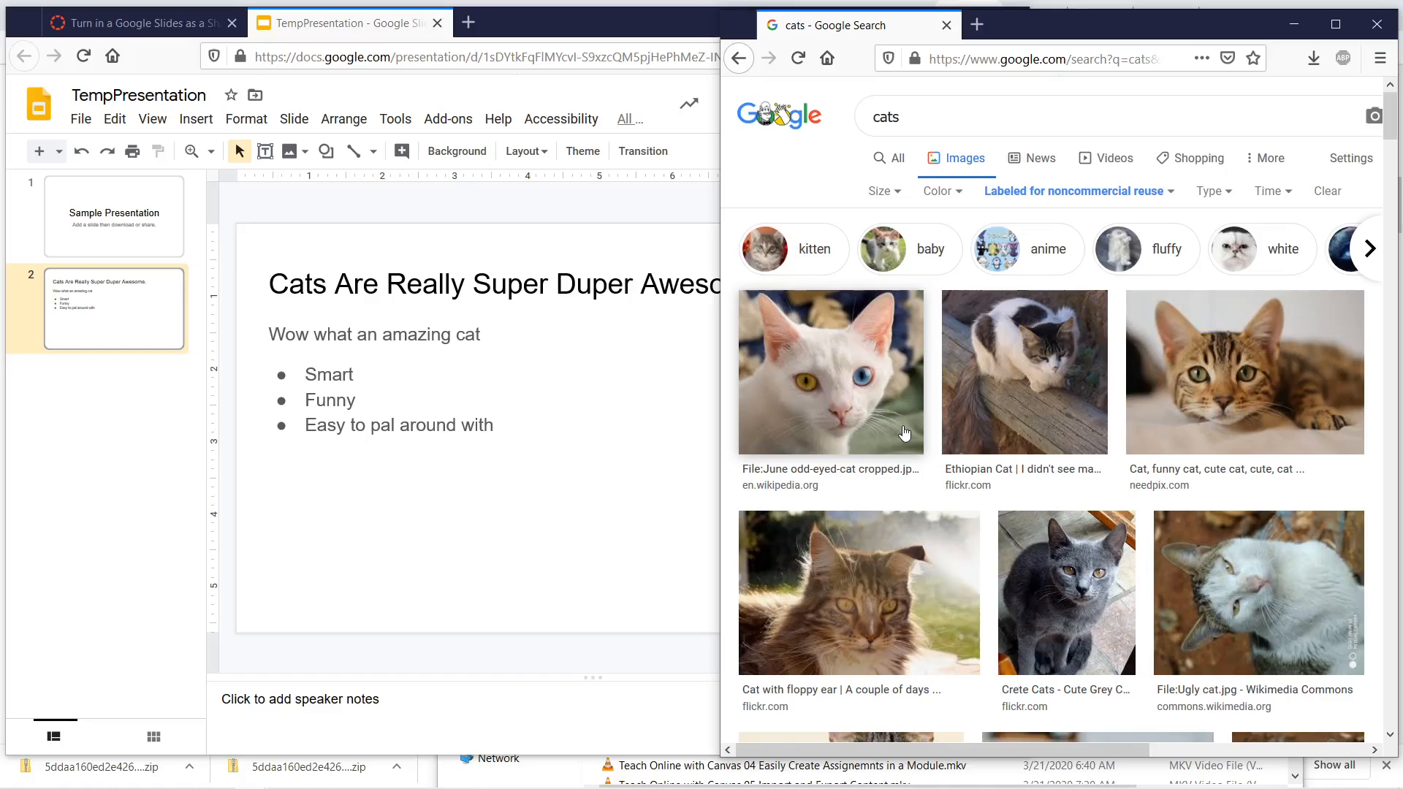
- Scroll the cat results and open the orange tabby photo
{"action": "scroll", "scroll_direction": "down", "scroll_amount": 3}
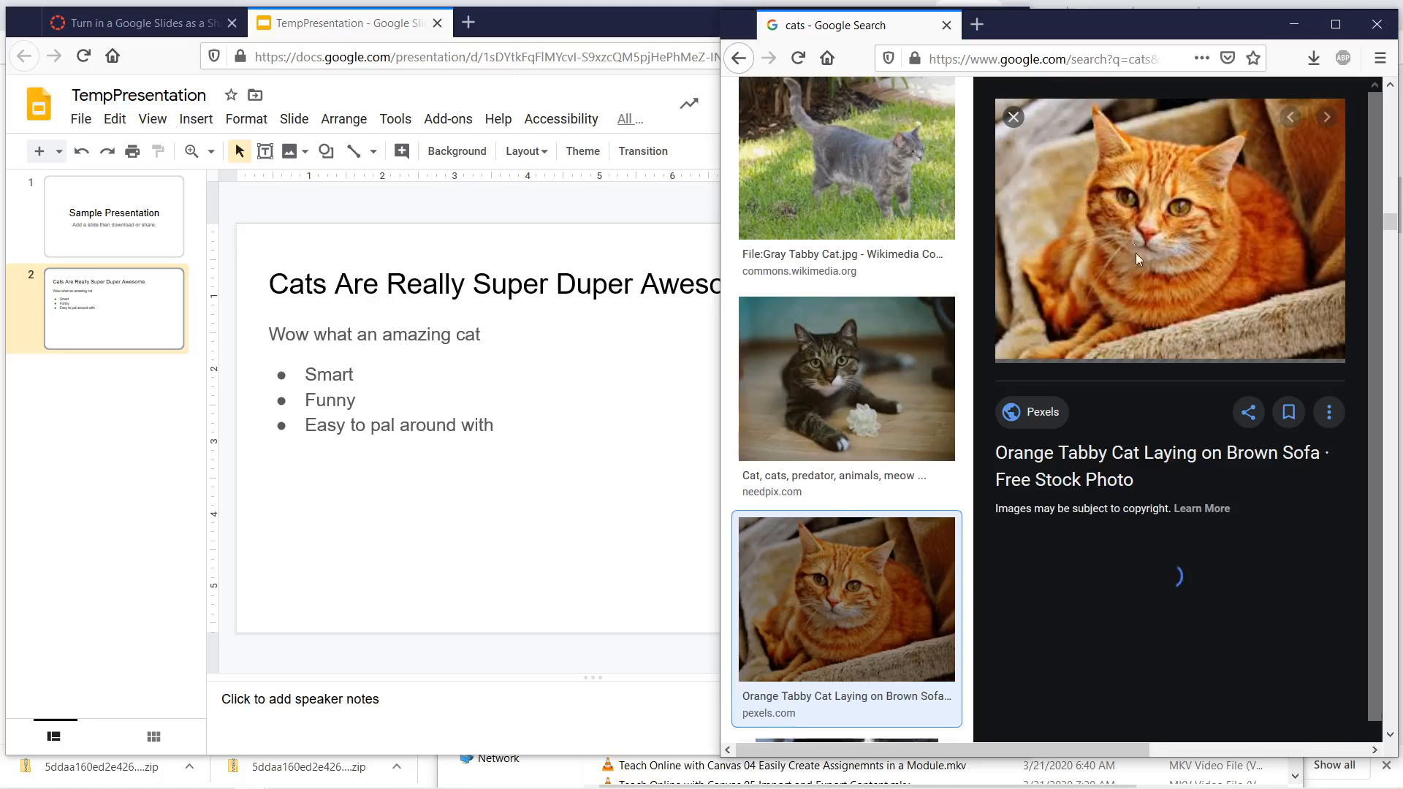
{"action": "left_click", "coordinate": [1168, 229]}
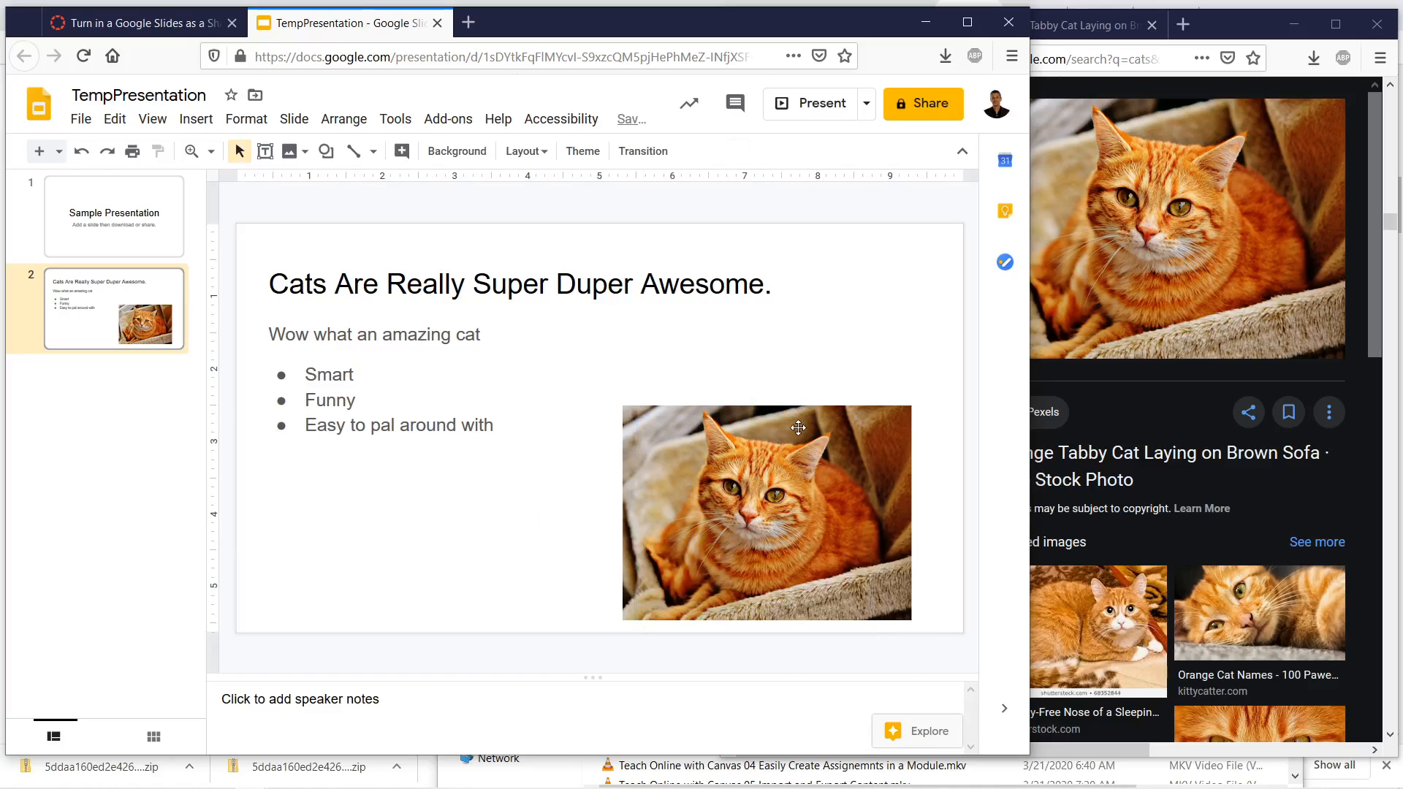
- Enlarge the orange tabby photo to fill the space right of the bullets
{"action": "left_click", "coordinate": [765, 512]}
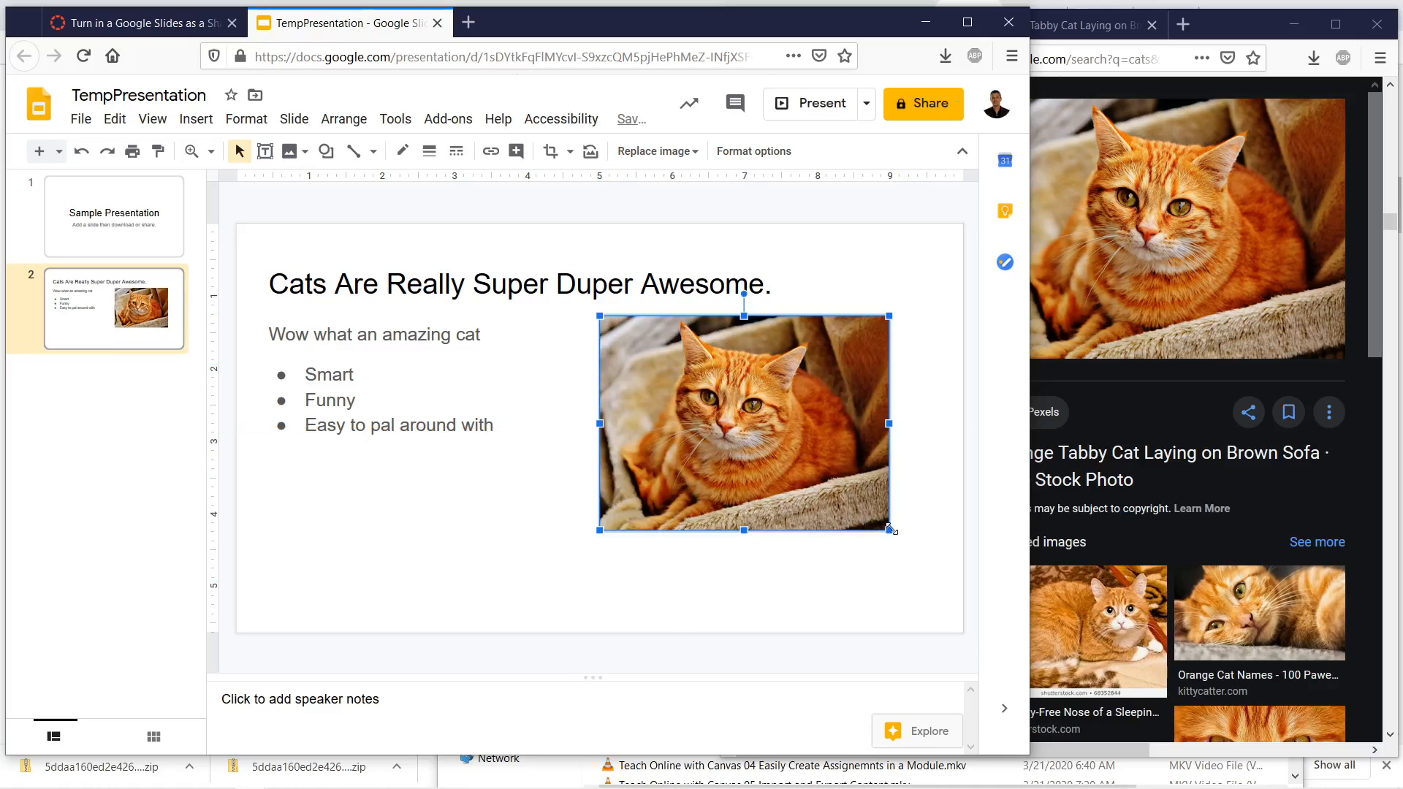
{"action": "left_click_drag", "start_coordinate": [892, 527], "coordinate": [963, 587]}
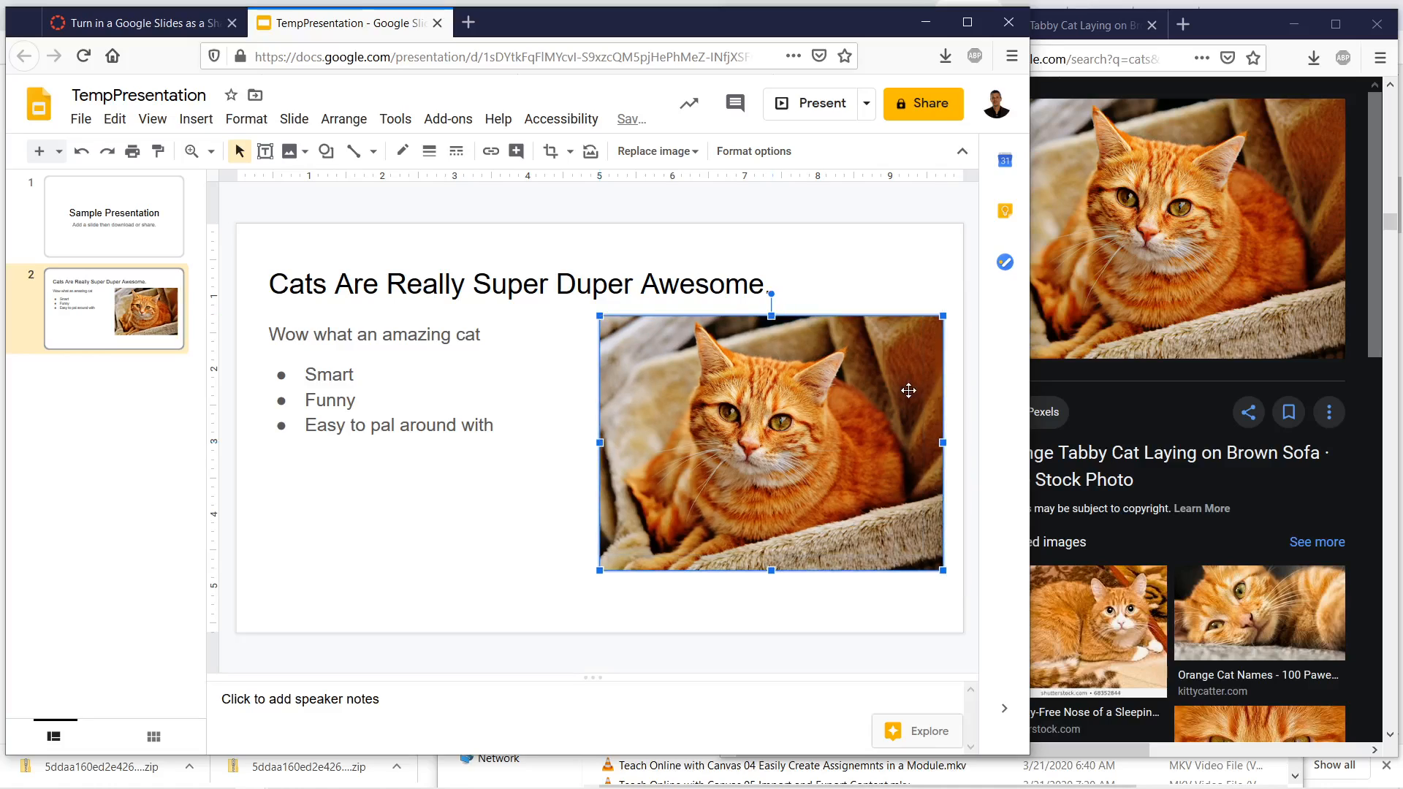
{"action": "mouse_move", "coordinate": [77, 497]}
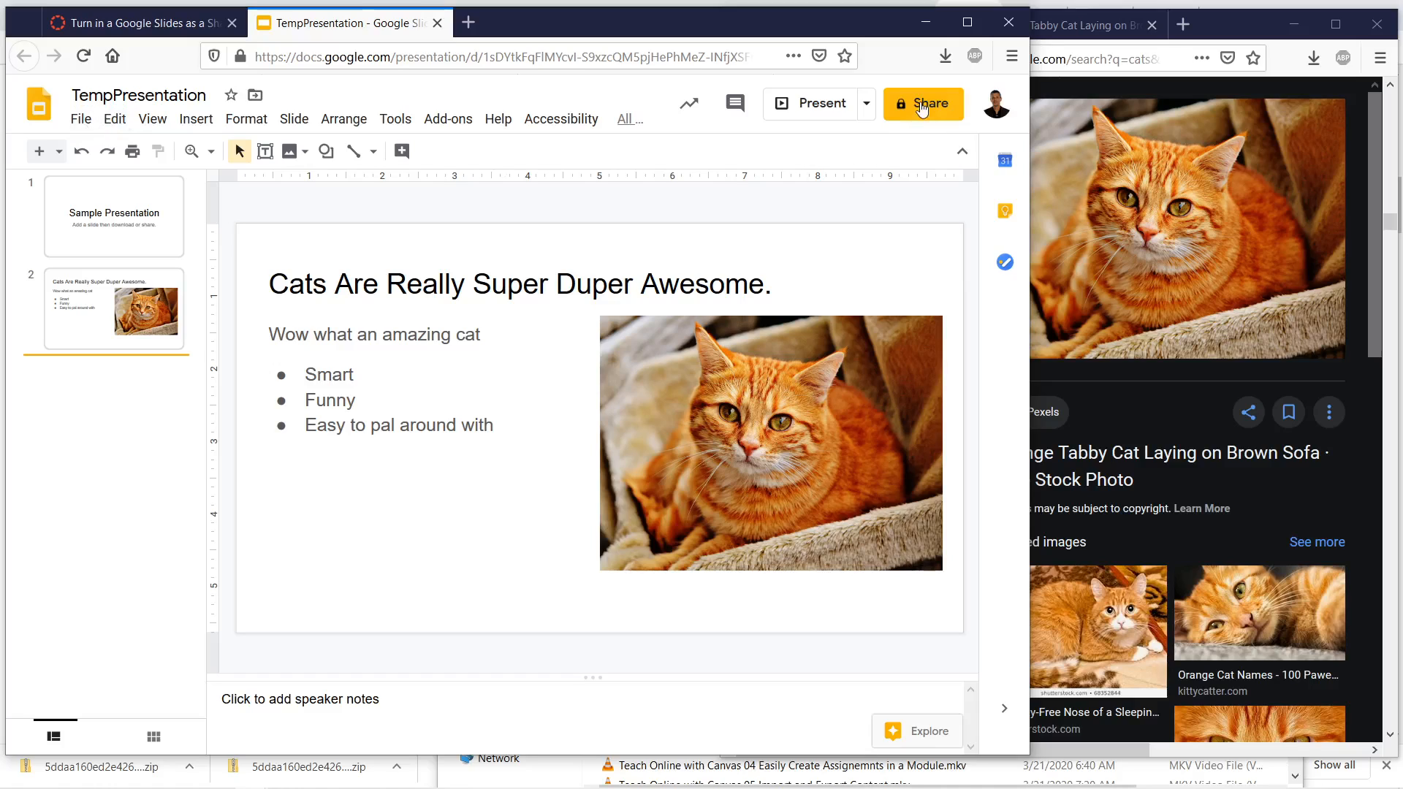
- Copy the presentation's shareable link and return to the Canvas assignment
{"action": "left_click", "coordinate": [922, 103]}
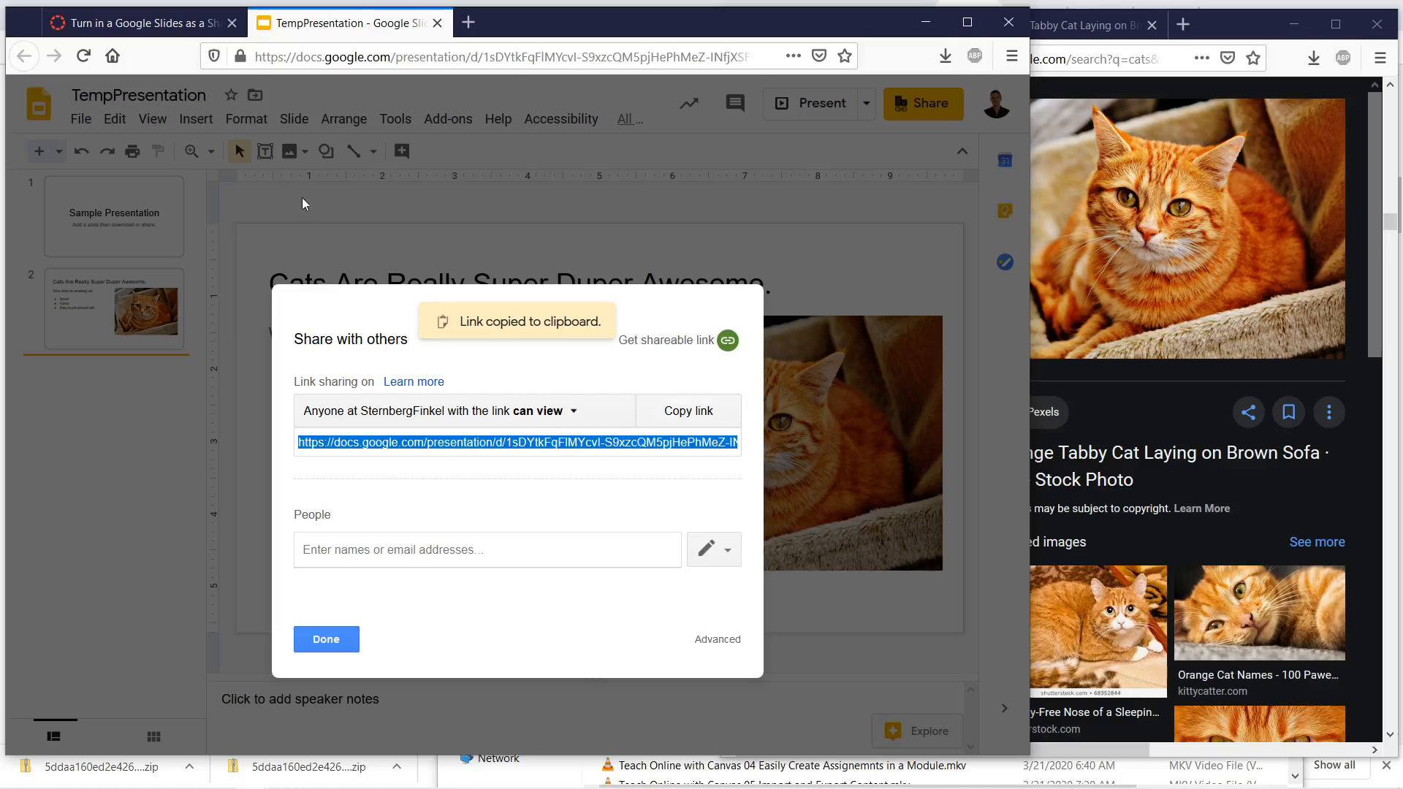
{"action": "left_click", "coordinate": [139, 23]}
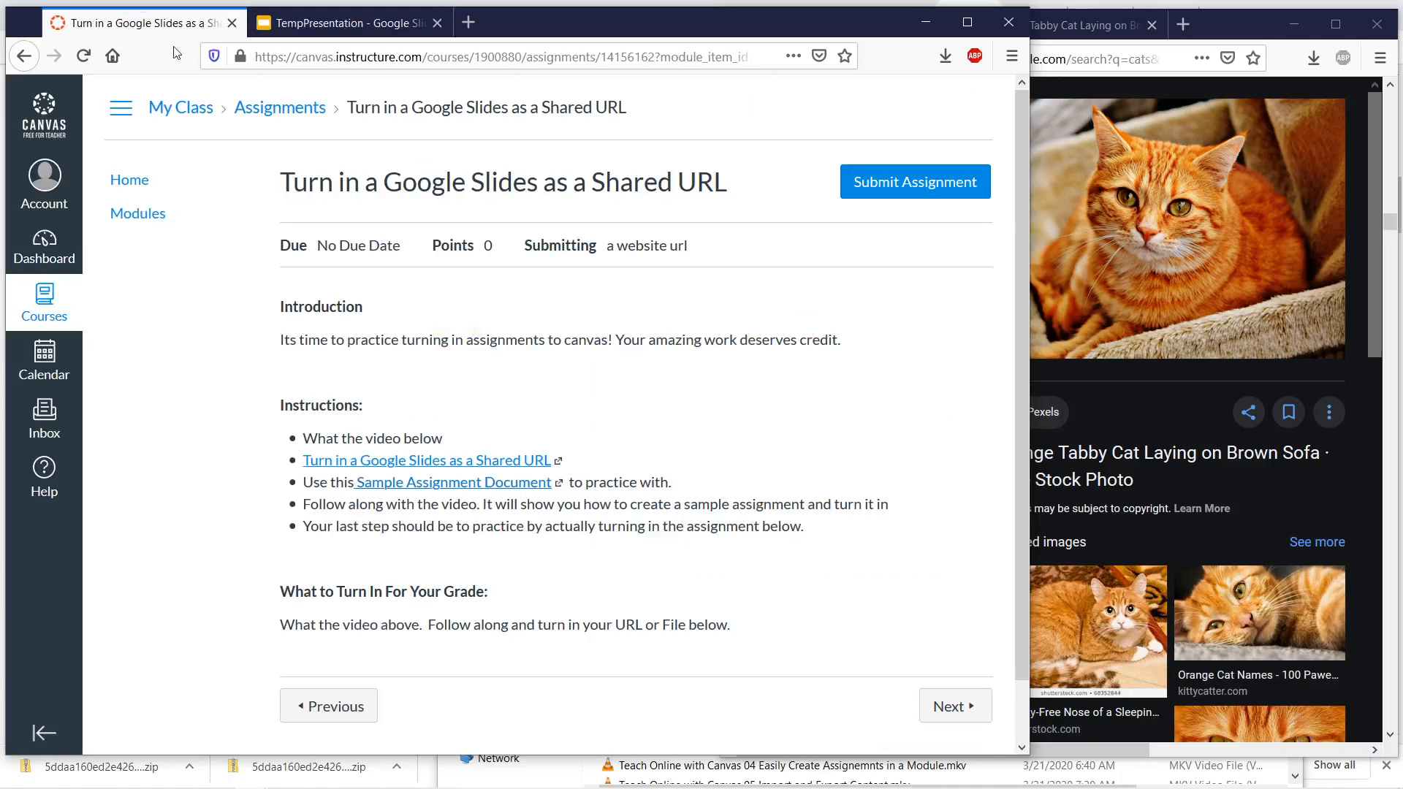
- Paste the Google Slides link into the Website URL box and submit the assignment
{"action": "left_click", "coordinate": [913, 182]}
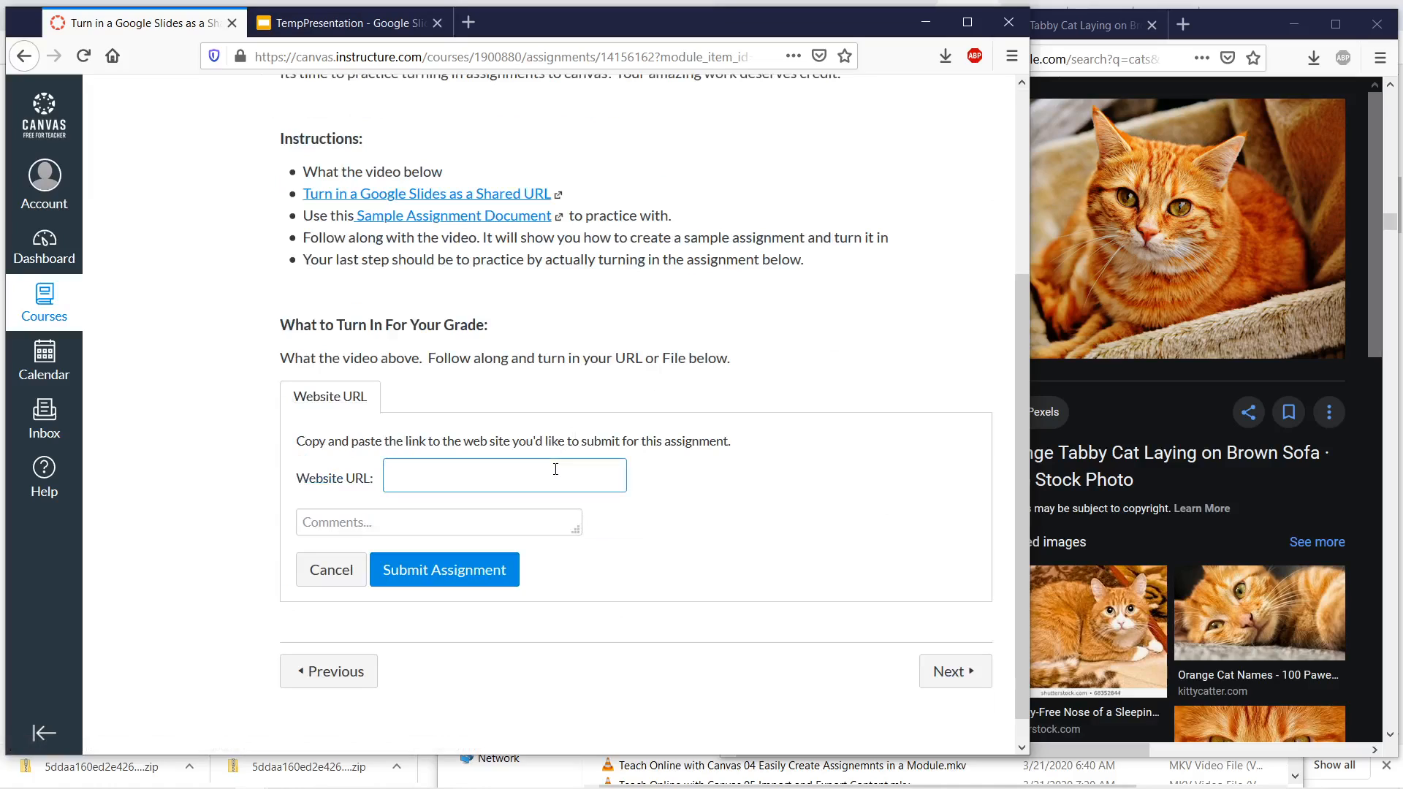
{"action": "right_click", "coordinate": [504, 475]}
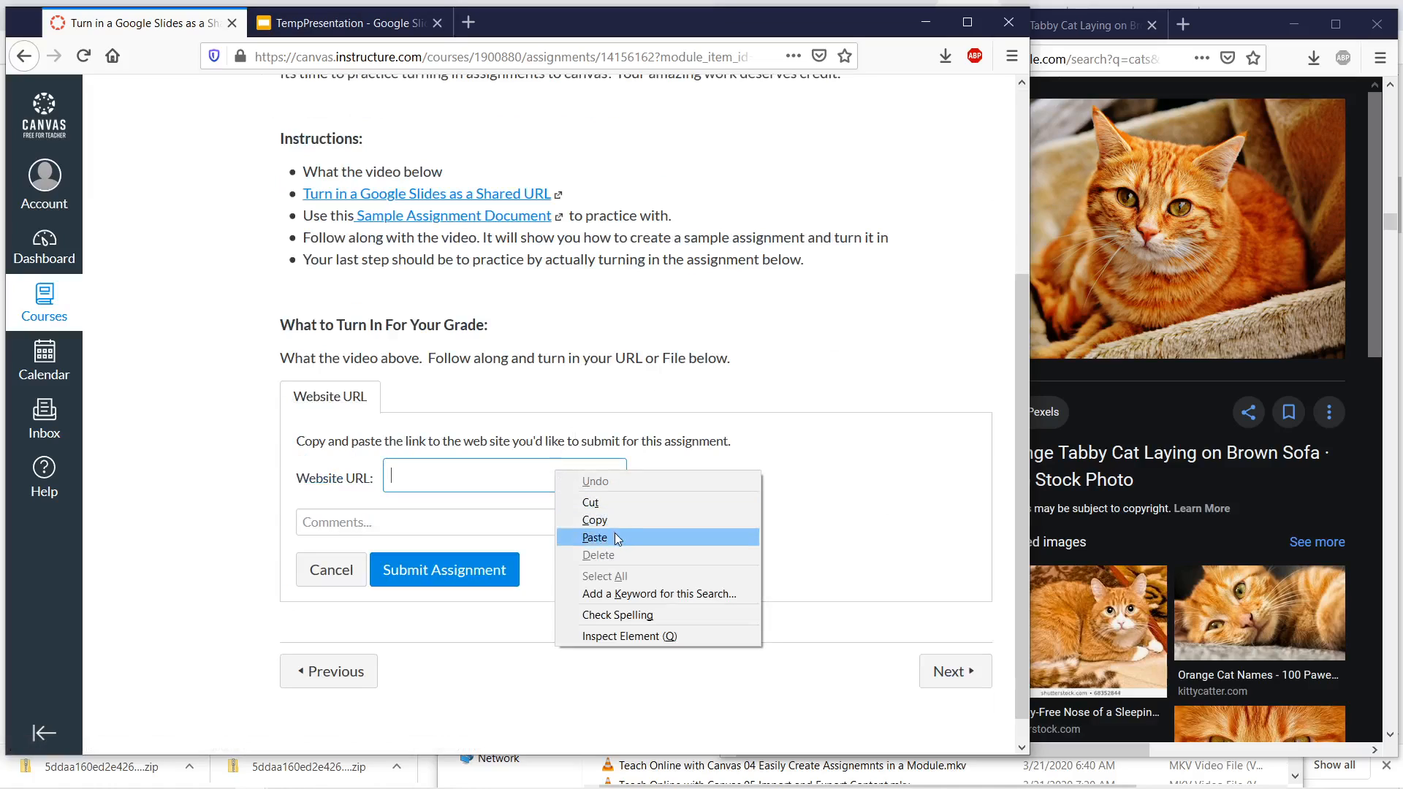
{"action": "left_click", "coordinate": [594, 537]}
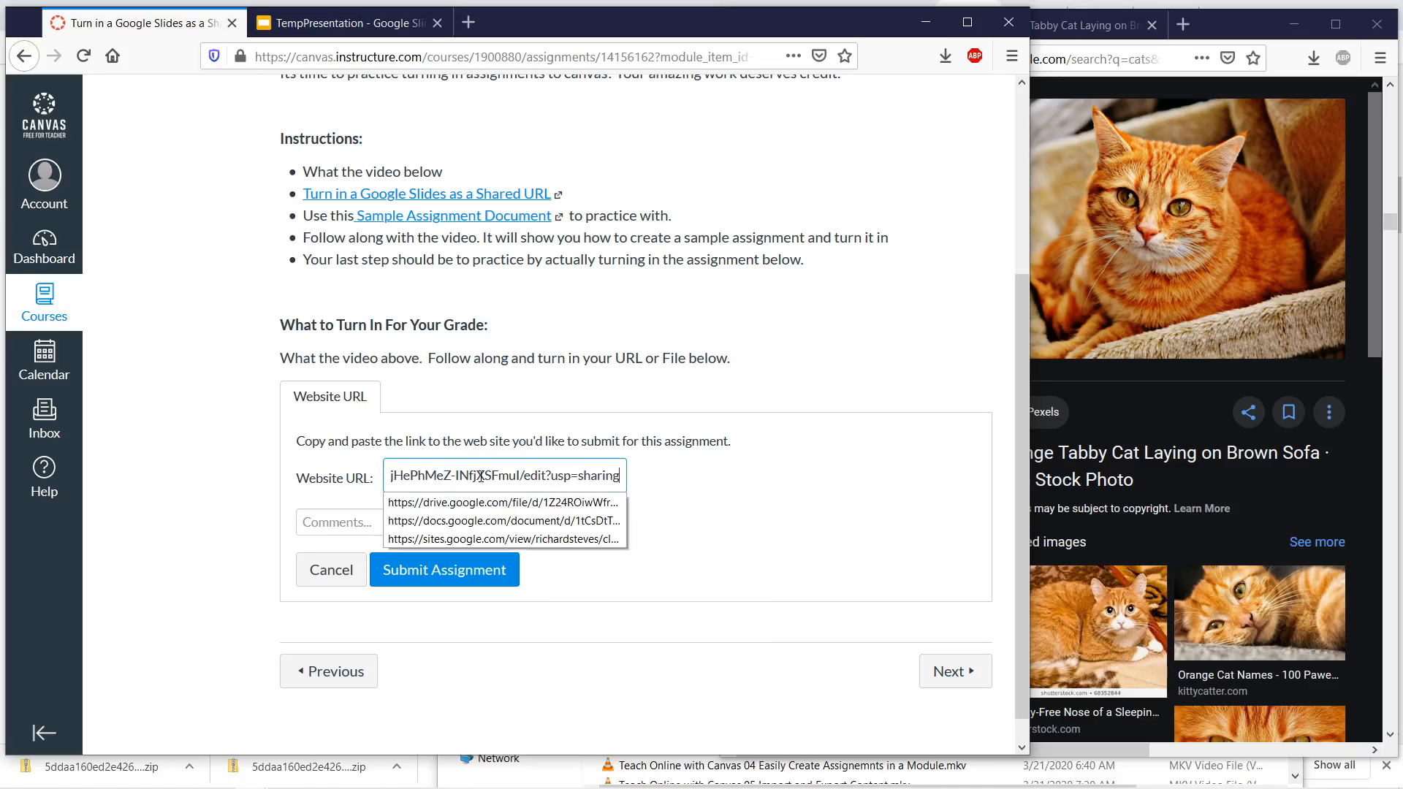
{"action": "left_click", "coordinate": [443, 570]}
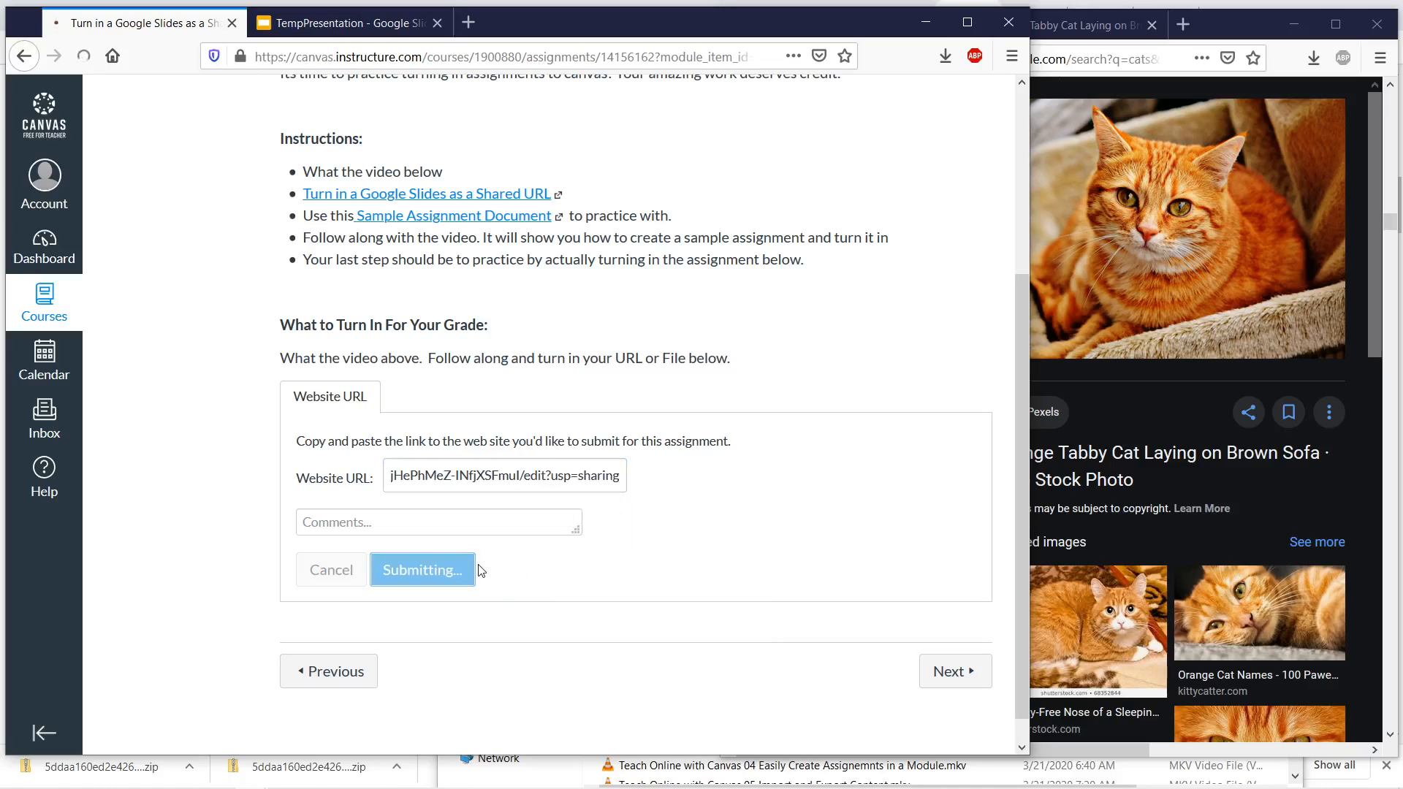
{"action": "left_click", "coordinate": [422, 570]}
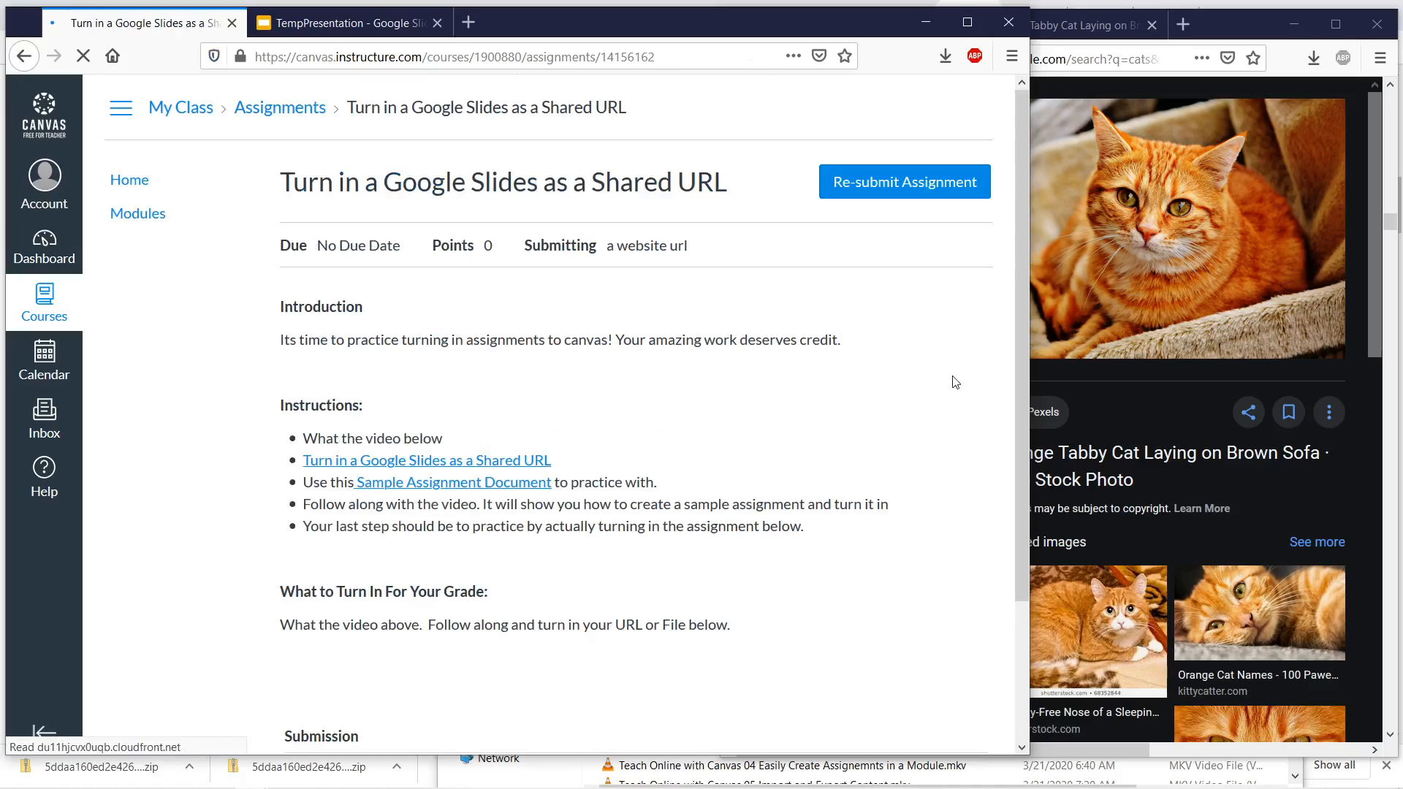
{"action": "left_click", "coordinate": [903, 181]}
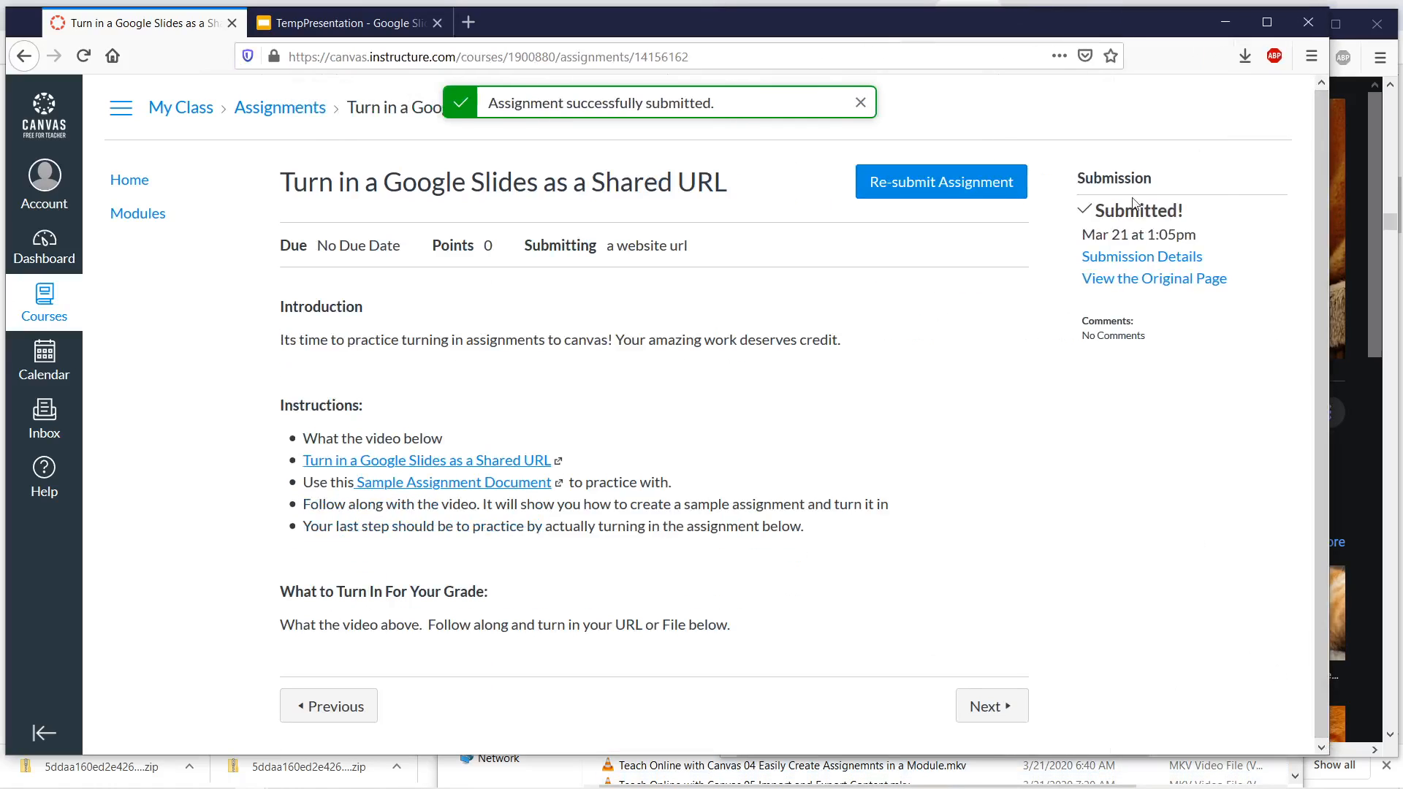
- Dismiss the 'Assignment successfully submitted' banner on the Canvas assignment page
{"action": "left_click", "coordinate": [858, 102]}
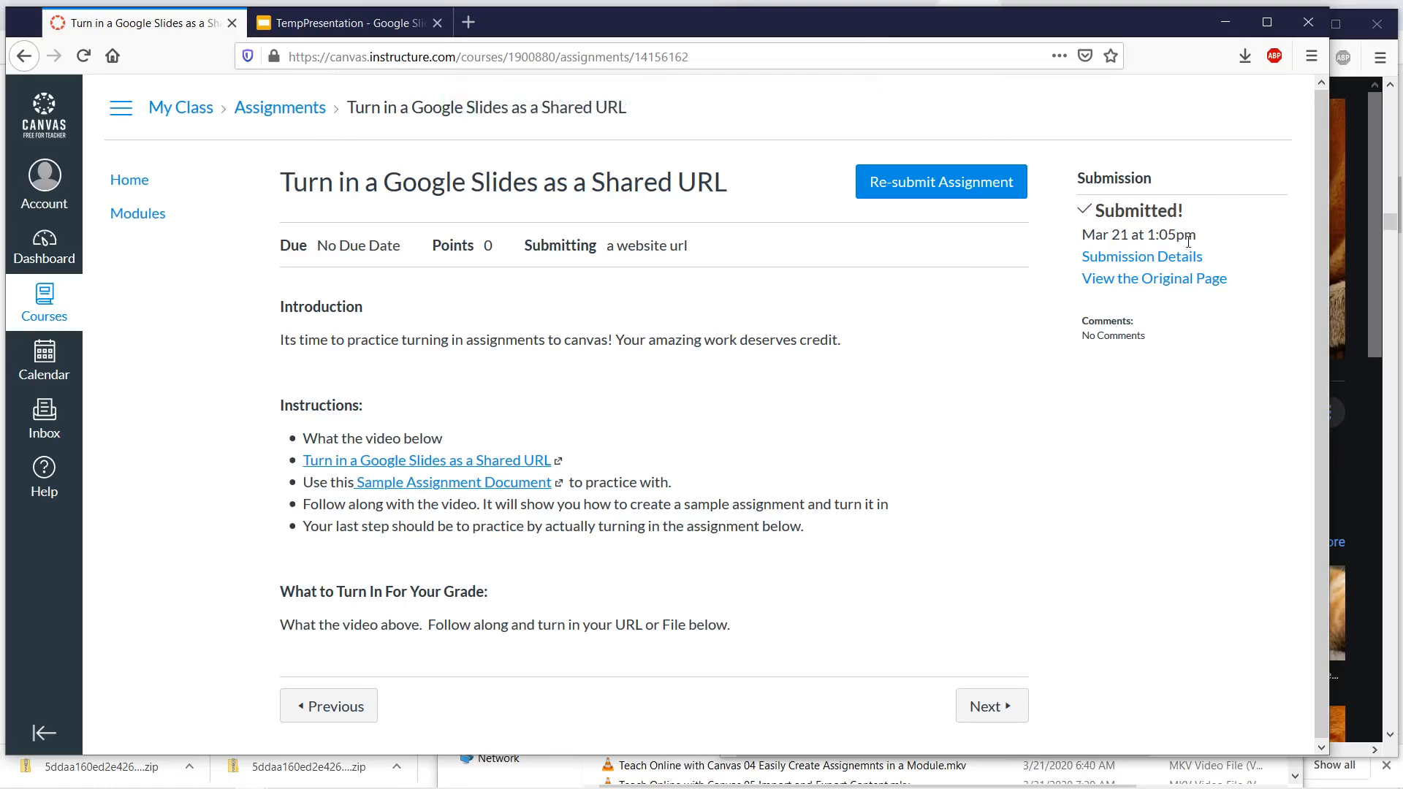